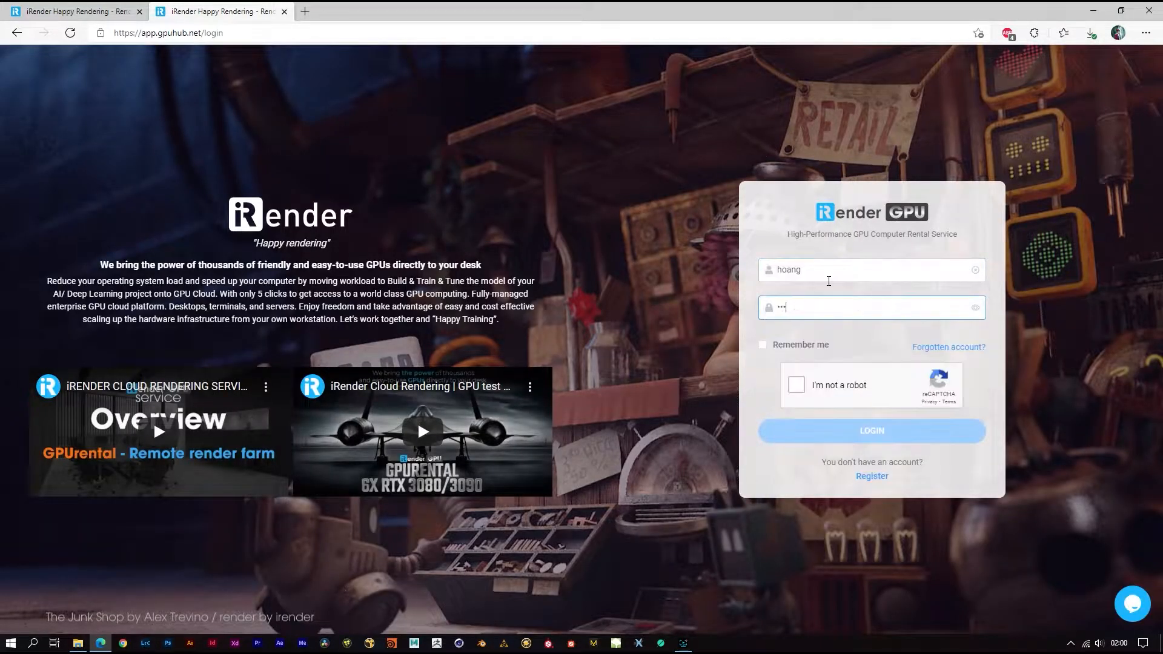
Sign in to the iRender account and close the stray project folder window
{"action": "left_click", "coordinate": [871, 431]}
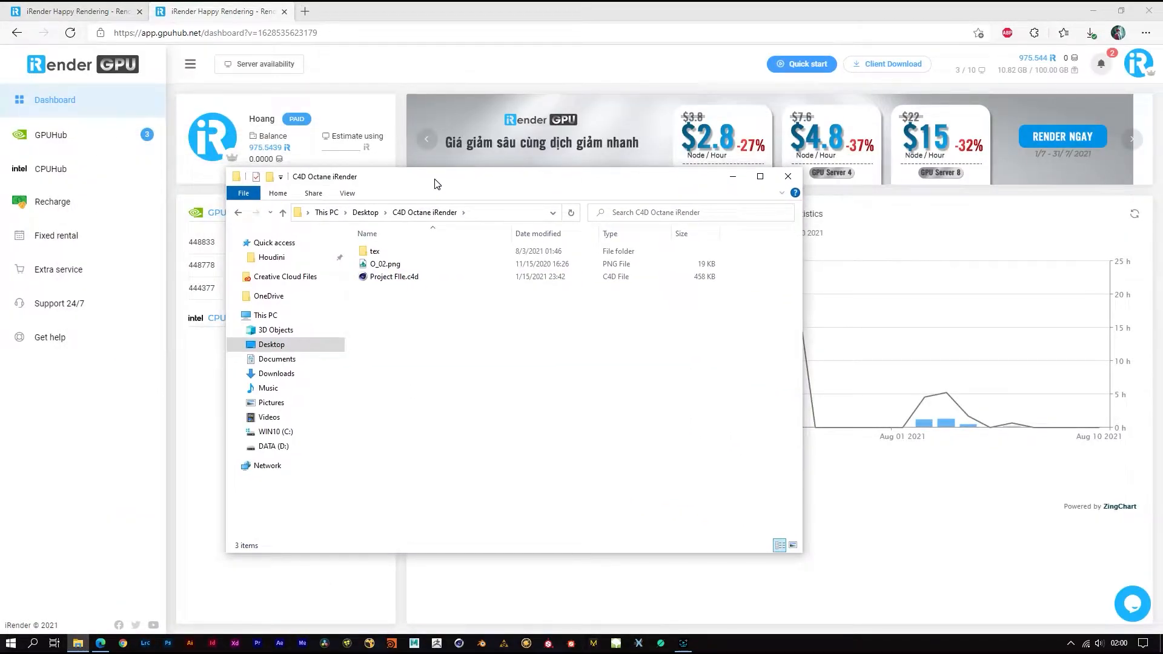
{"action": "left_click", "coordinate": [787, 177]}
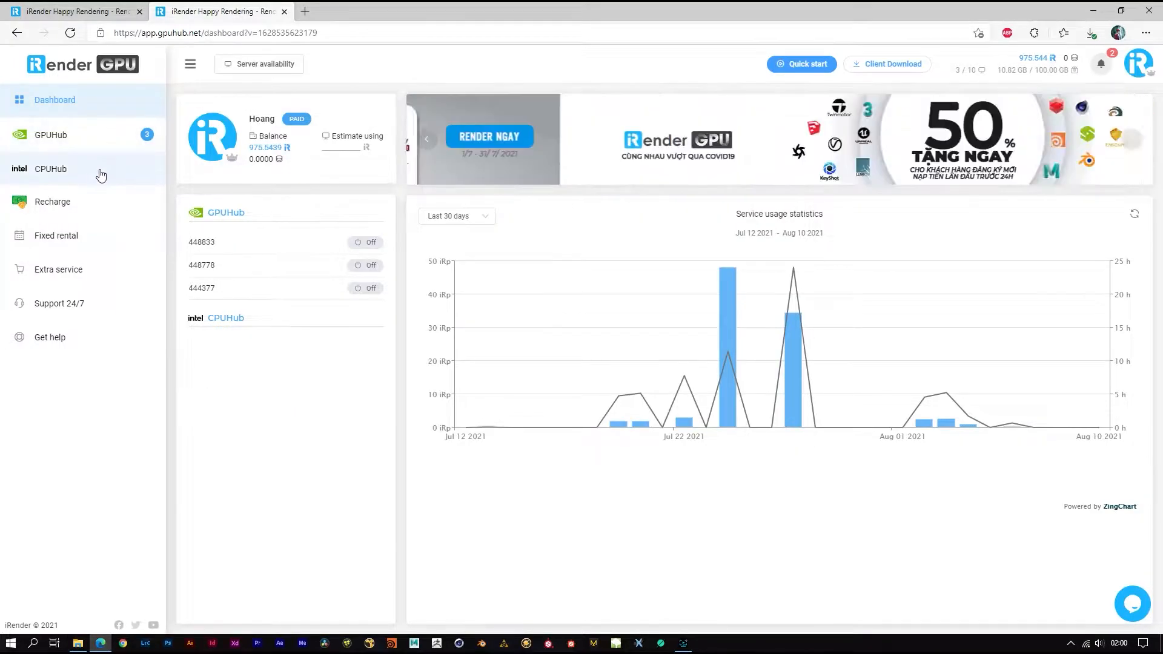
View the GPUHub machine list and browse the 2x–4x card new-image packages, then dismiss them
{"action": "left_click", "coordinate": [50, 168]}
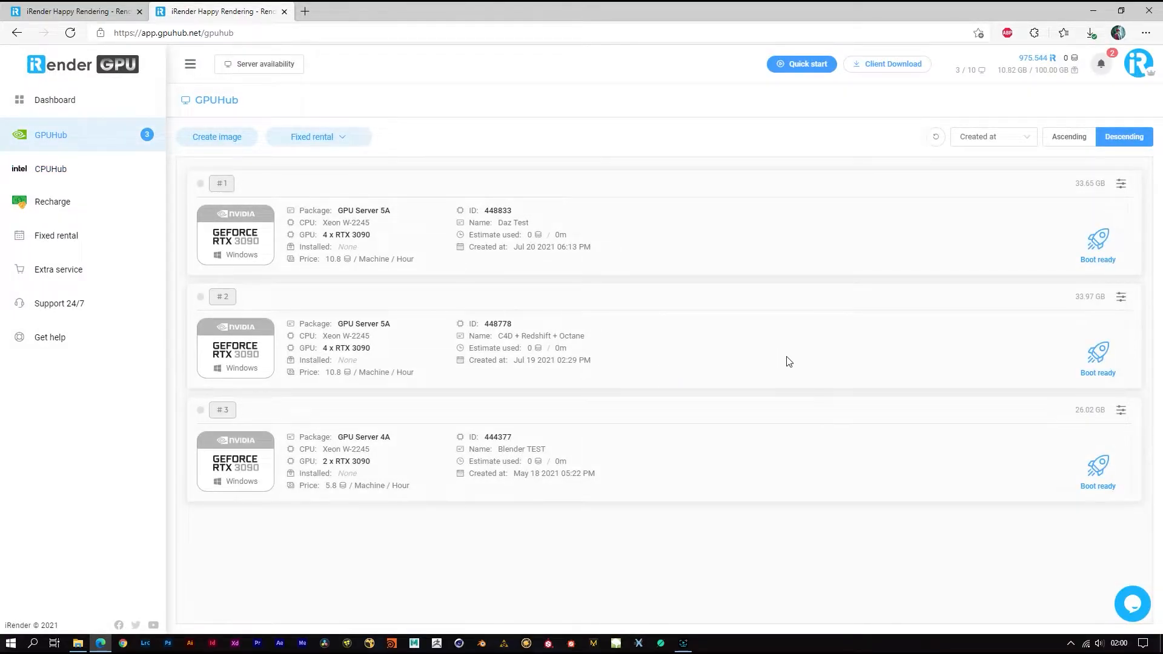
{"action": "mouse_move", "coordinate": [673, 350]}
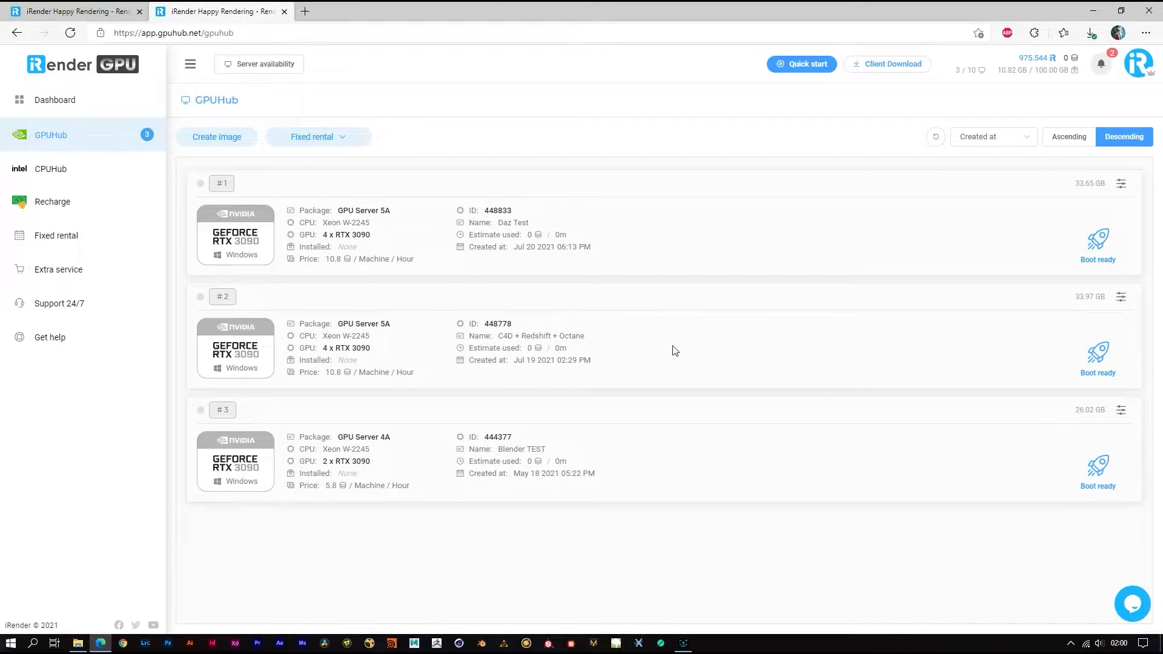
{"action": "mouse_move", "coordinate": [217, 137]}
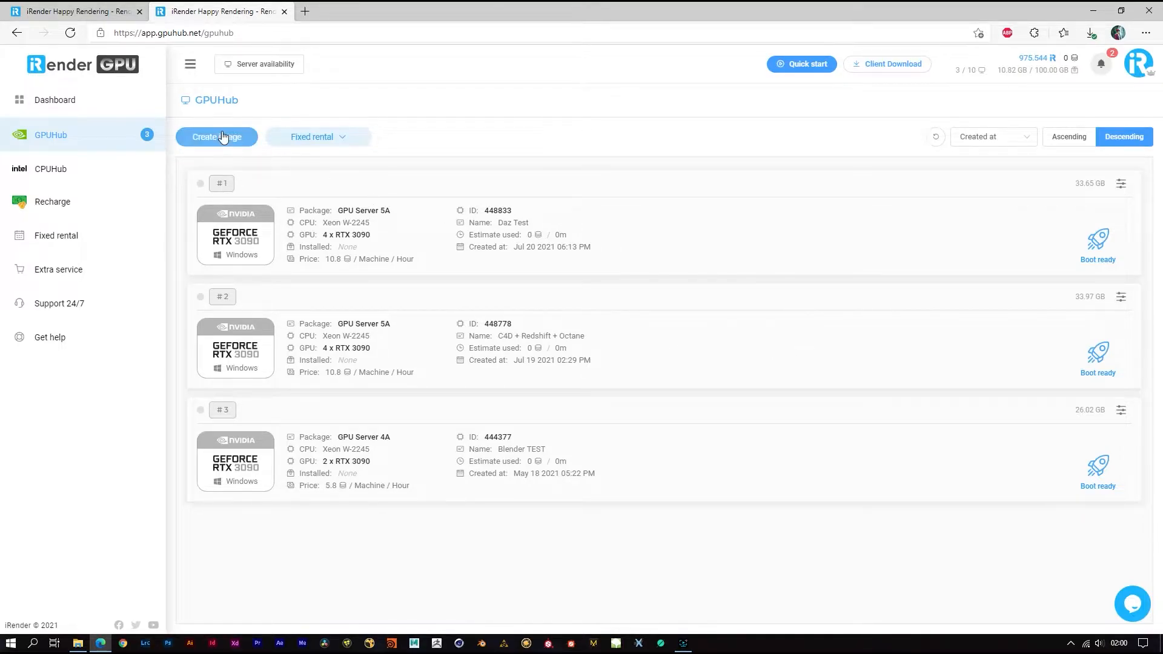
{"action": "left_click", "coordinate": [217, 137]}
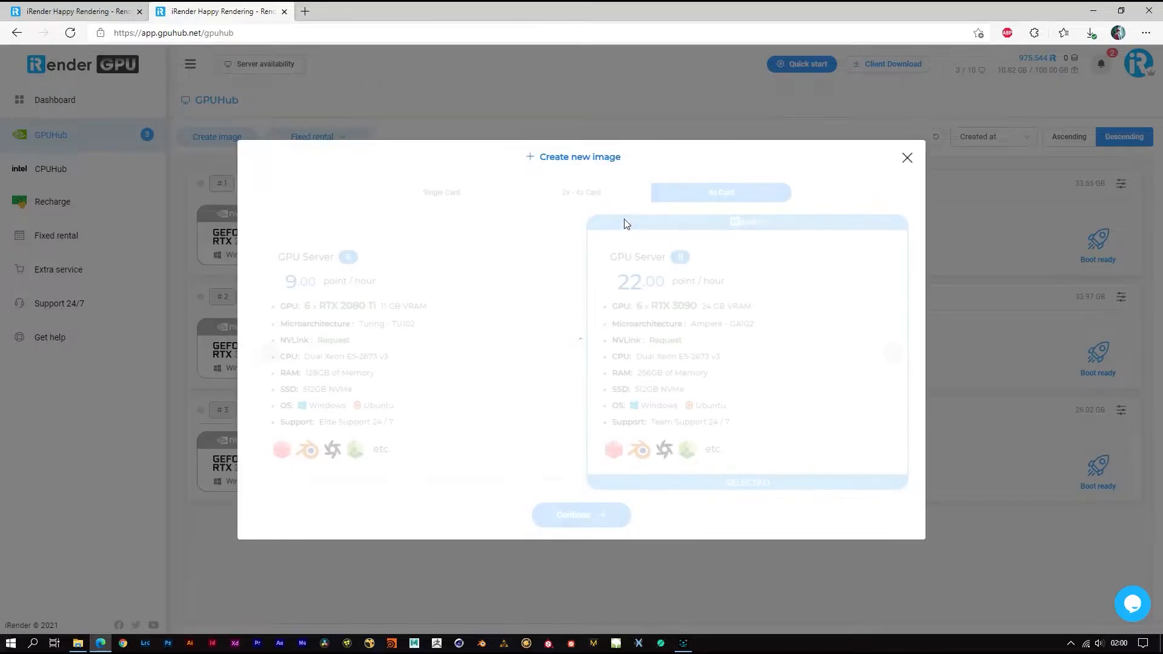
{"action": "left_click", "coordinate": [580, 192]}
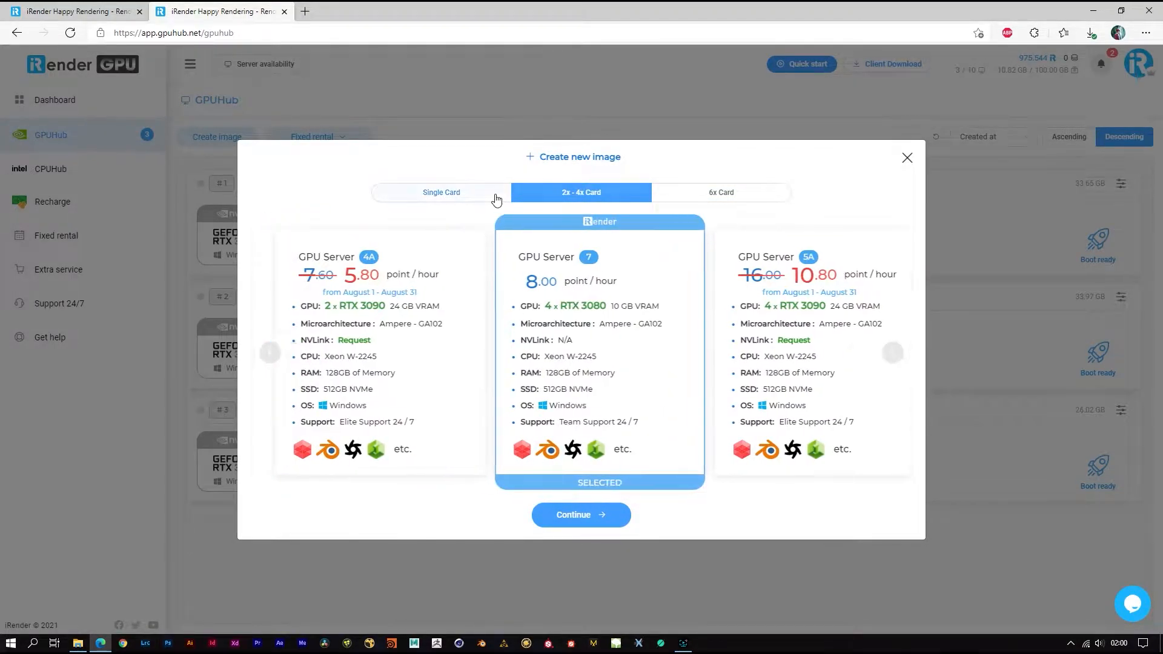
{"action": "left_click", "coordinate": [906, 158]}
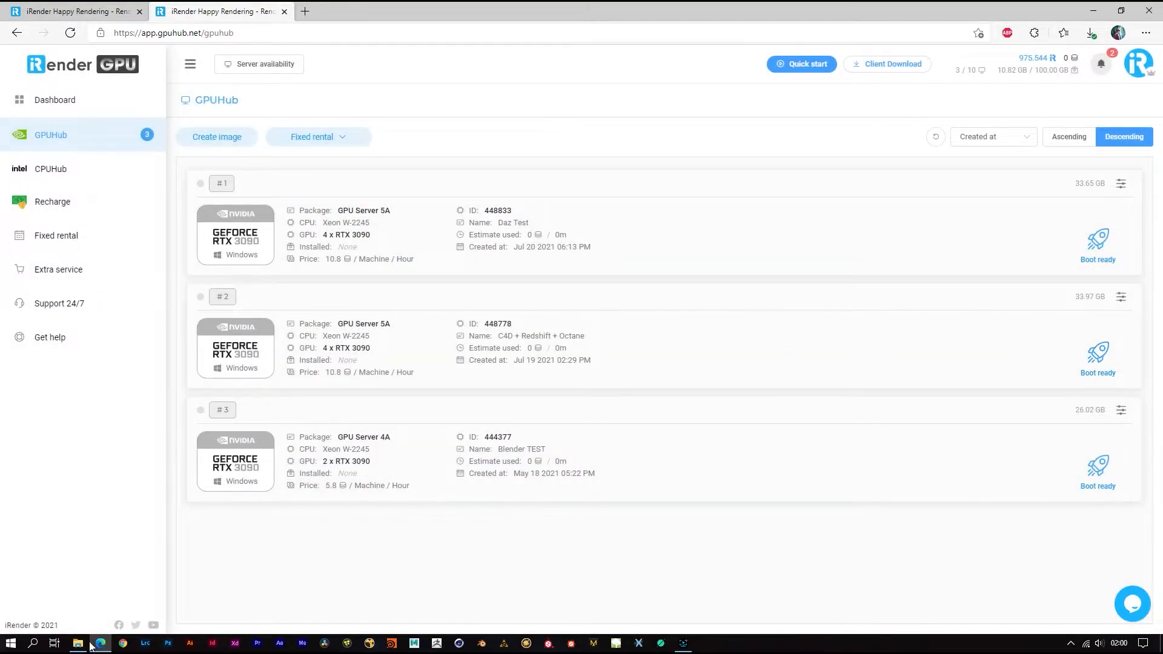
{"action": "left_click", "coordinate": [77, 642]}
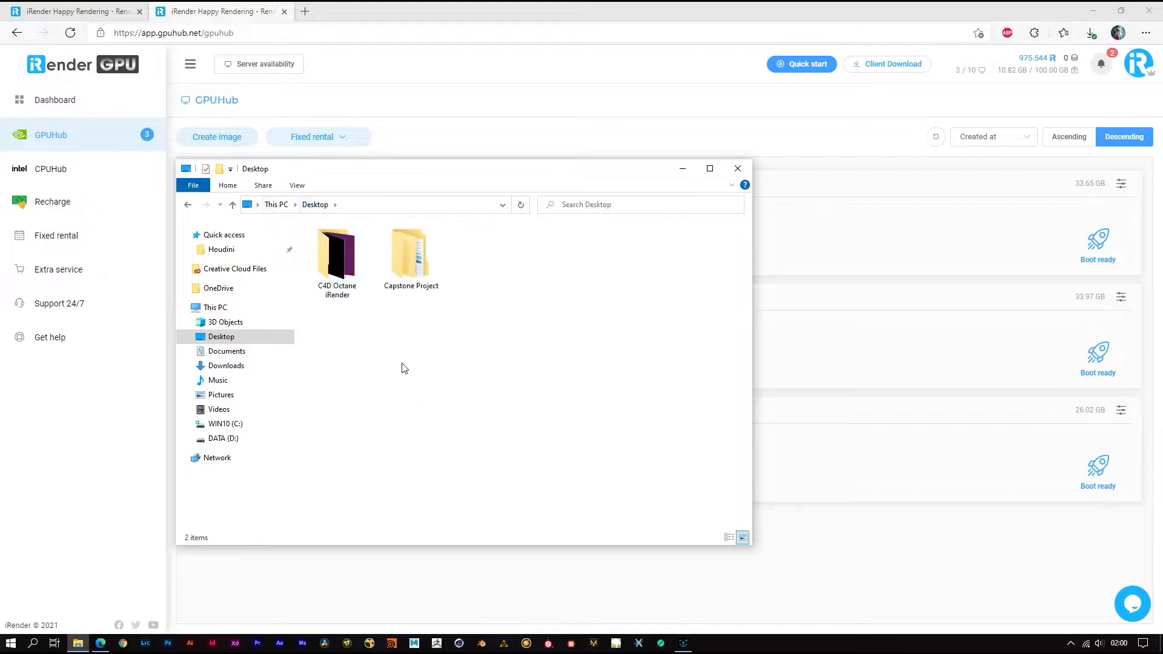
{"action": "left_click", "coordinate": [336, 256]}
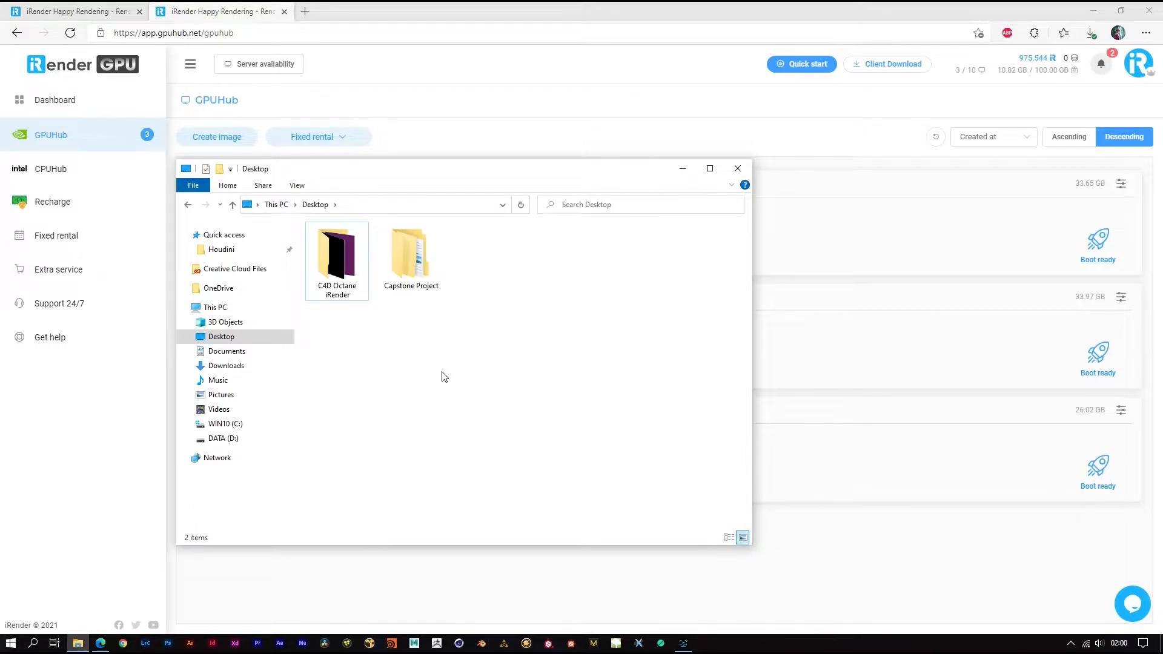
{"action": "mouse_move", "coordinate": [538, 414]}
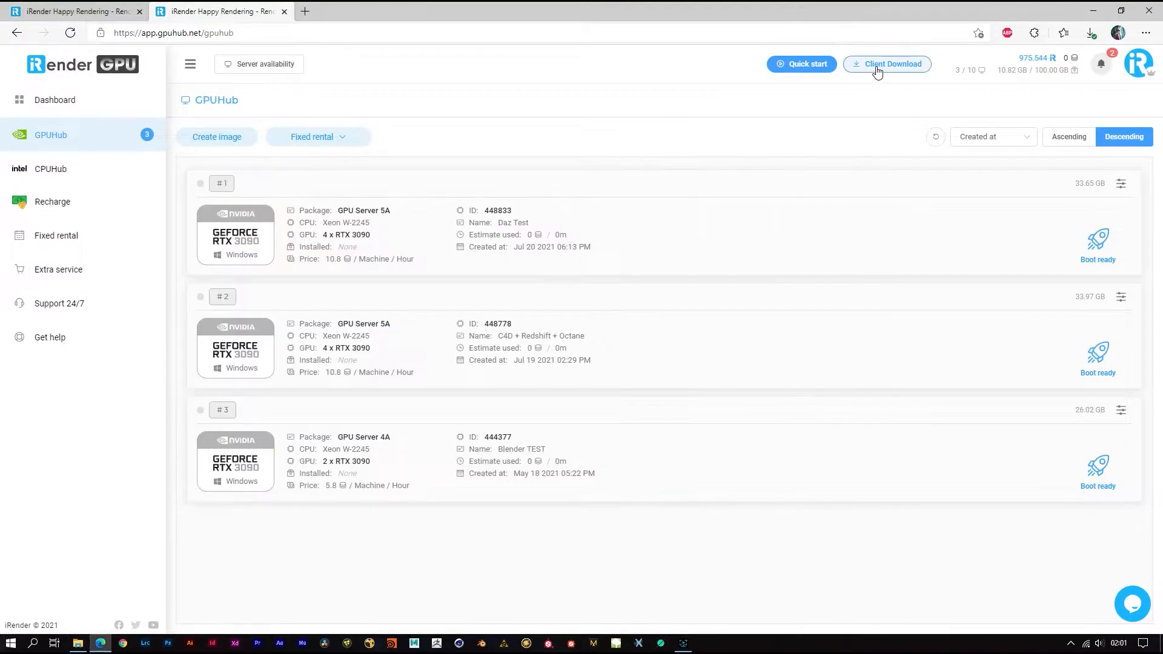
{"action": "left_click", "coordinate": [886, 65]}
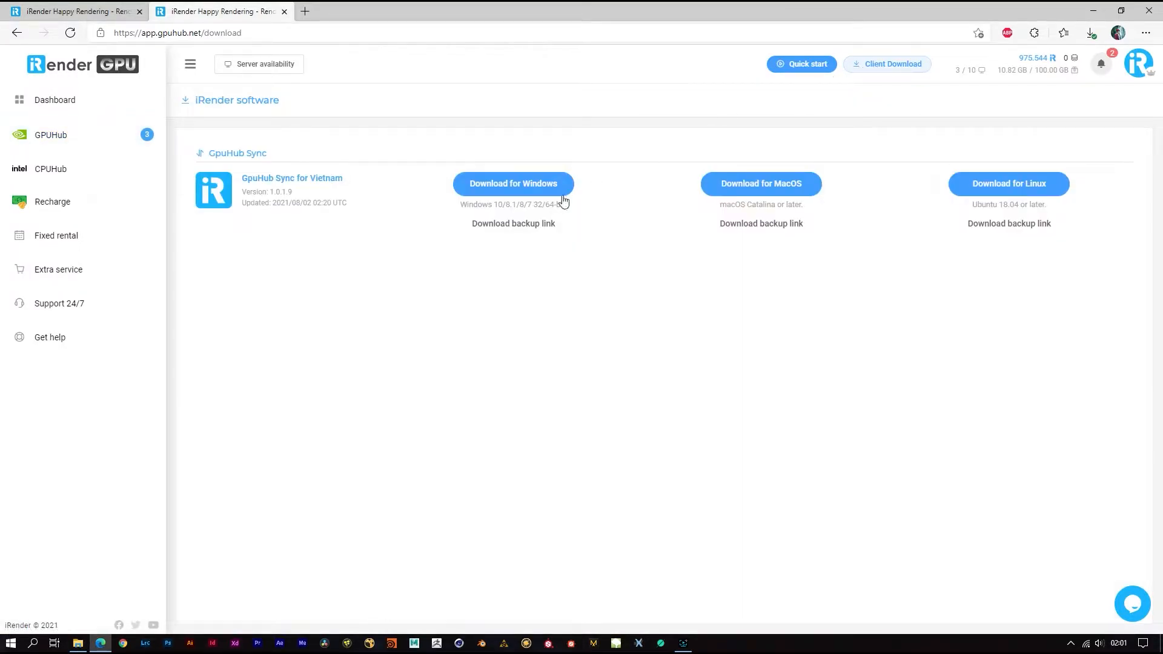
{"action": "left_click", "coordinate": [51, 134]}
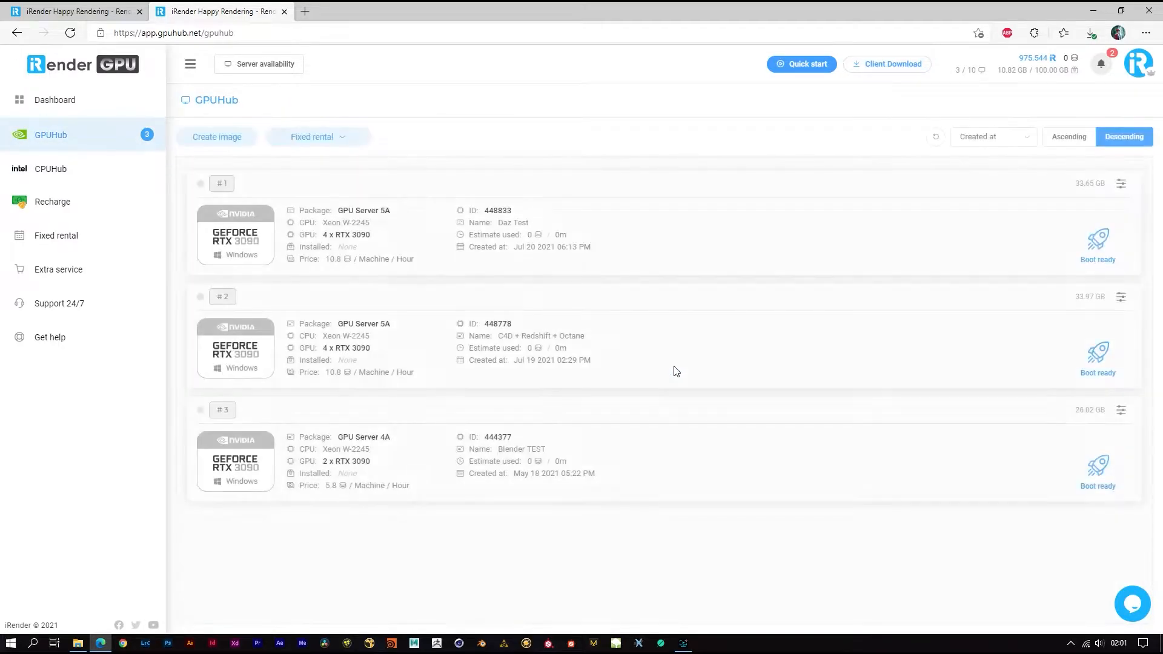
{"action": "left_click", "coordinate": [1069, 643]}
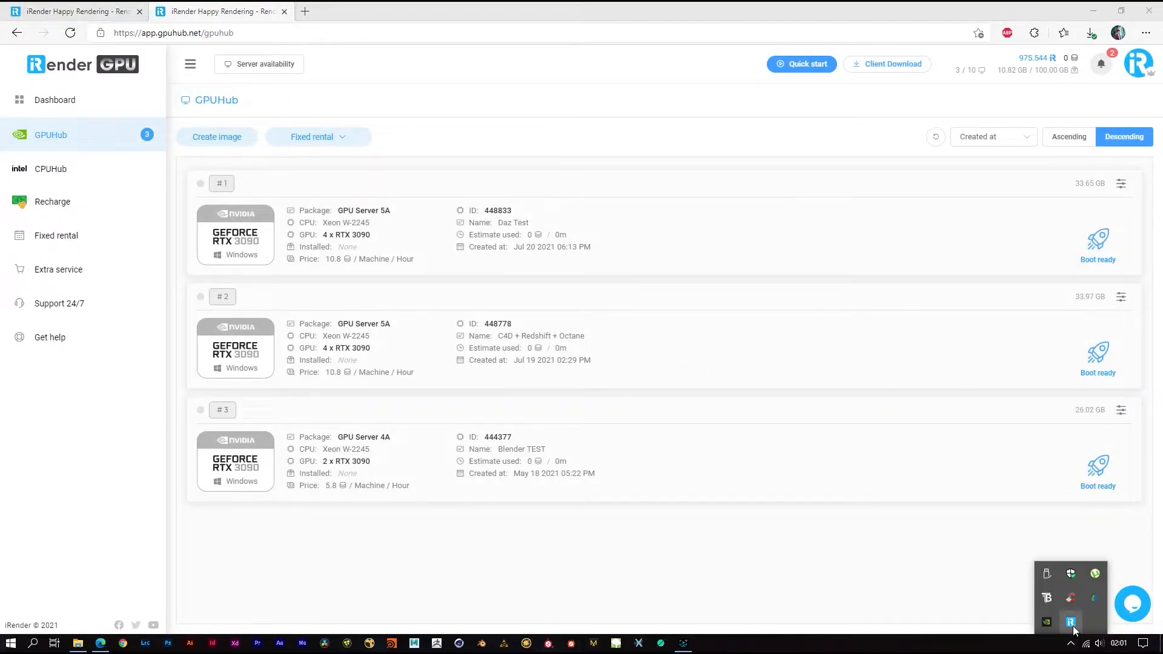
Upload the C4D Octane iRender folder into Your Storage (Z:) in GpuHub Sync
{"action": "left_click", "coordinate": [1070, 621]}
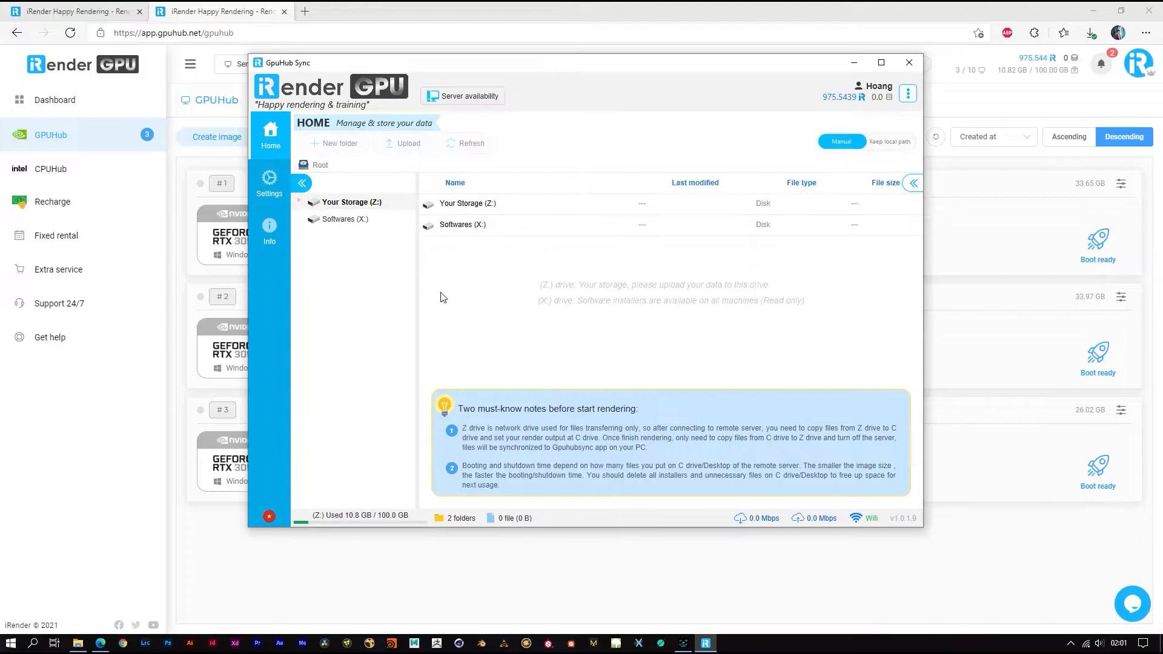
{"action": "mouse_move", "coordinate": [78, 642]}
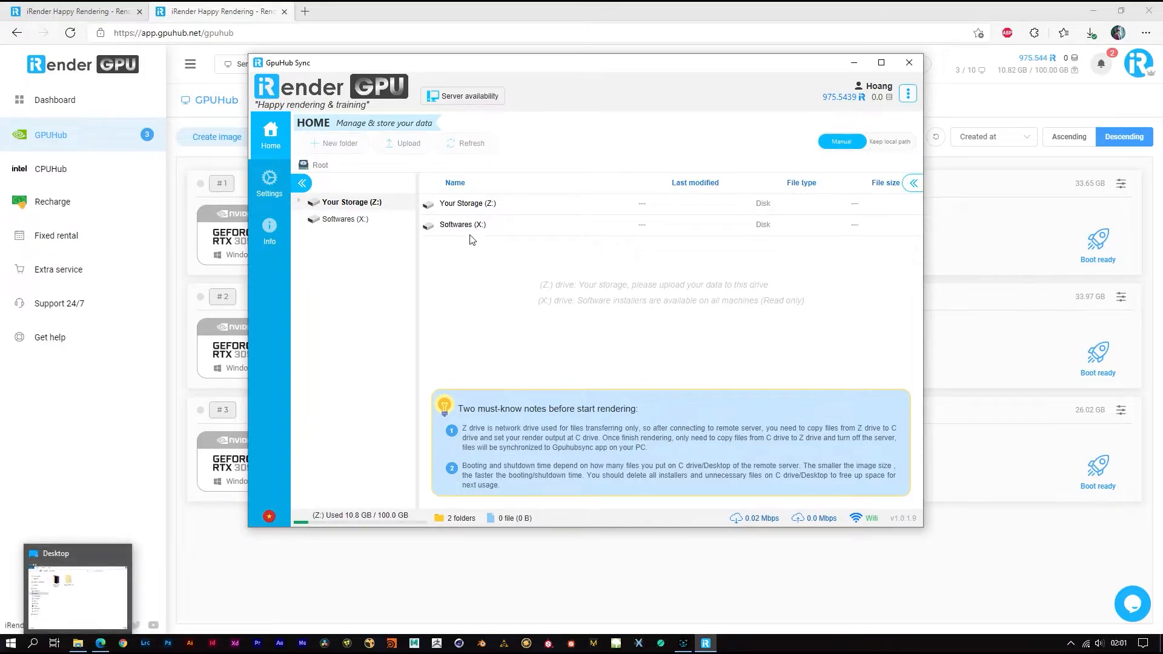
{"action": "left_click", "coordinate": [468, 203]}
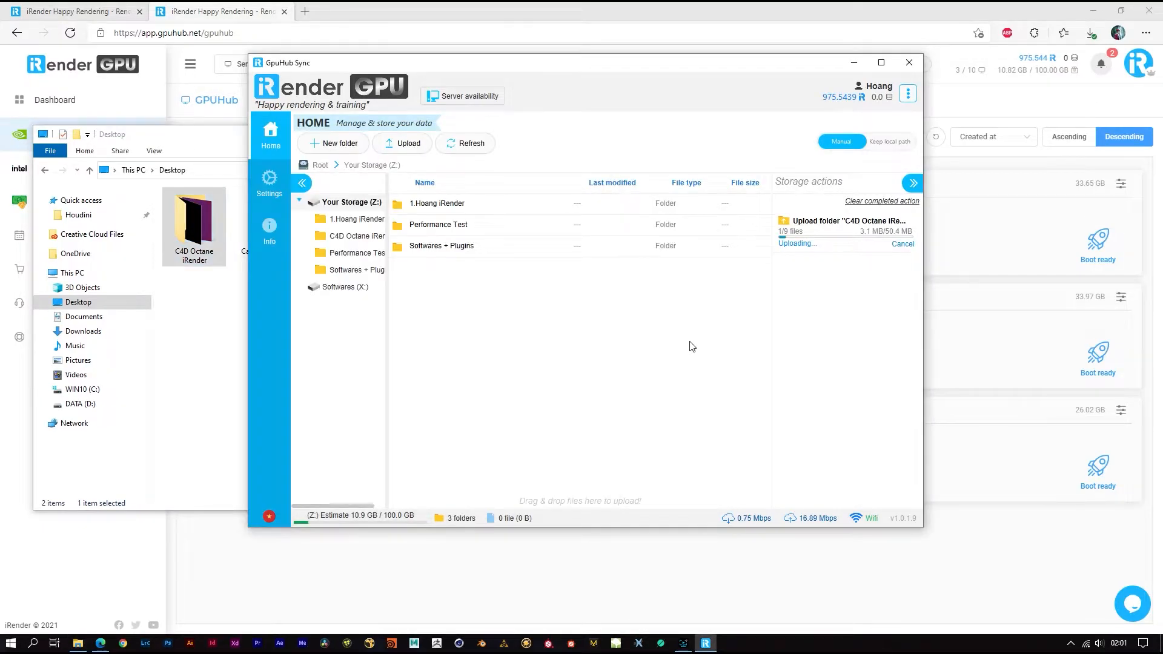
{"action": "mouse_move", "coordinate": [479, 387]}
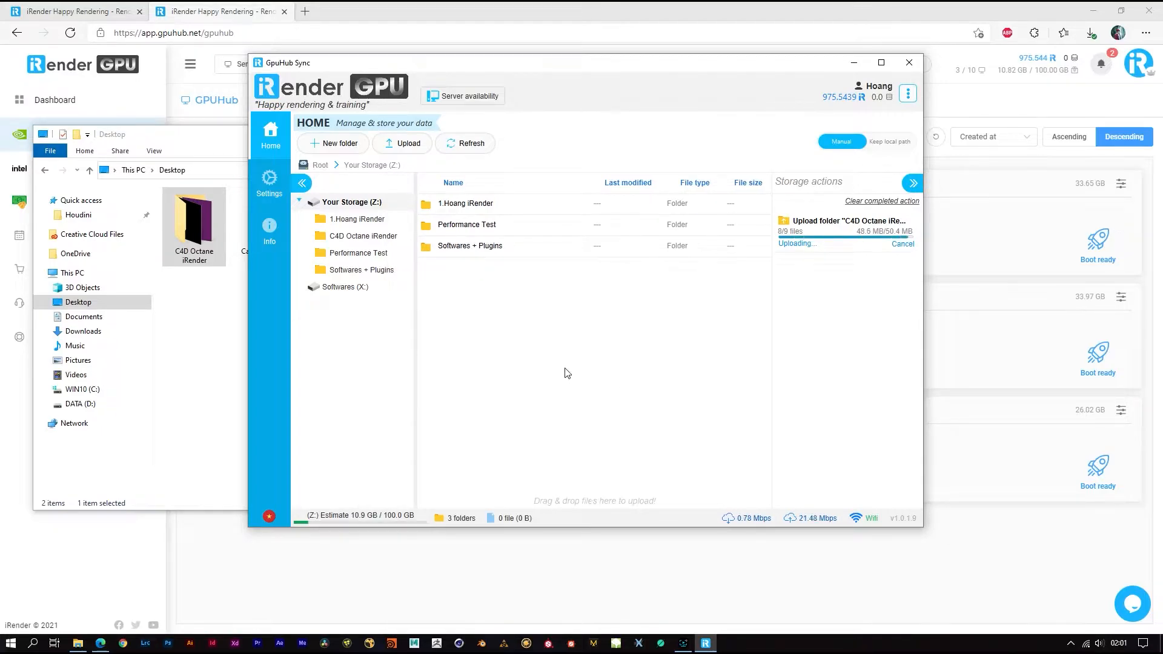
{"action": "left_click", "coordinate": [465, 143]}
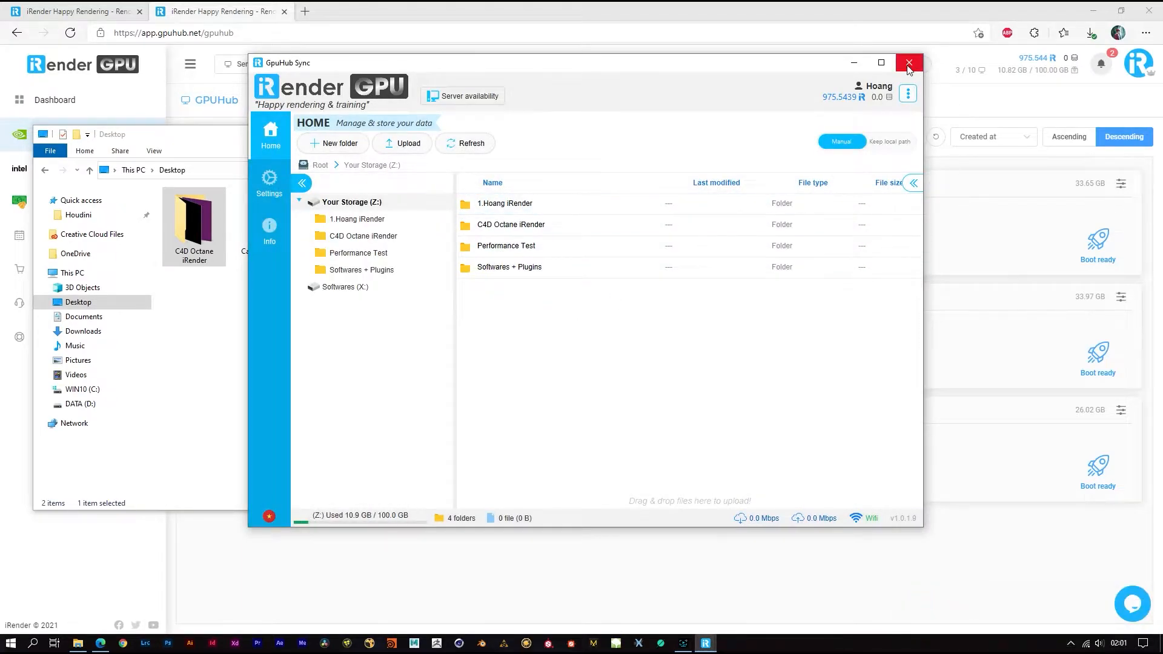
Start the C4D + Redshift + Octane machine and connect via Remote Desktop with its credentials
{"action": "left_click", "coordinate": [907, 61]}
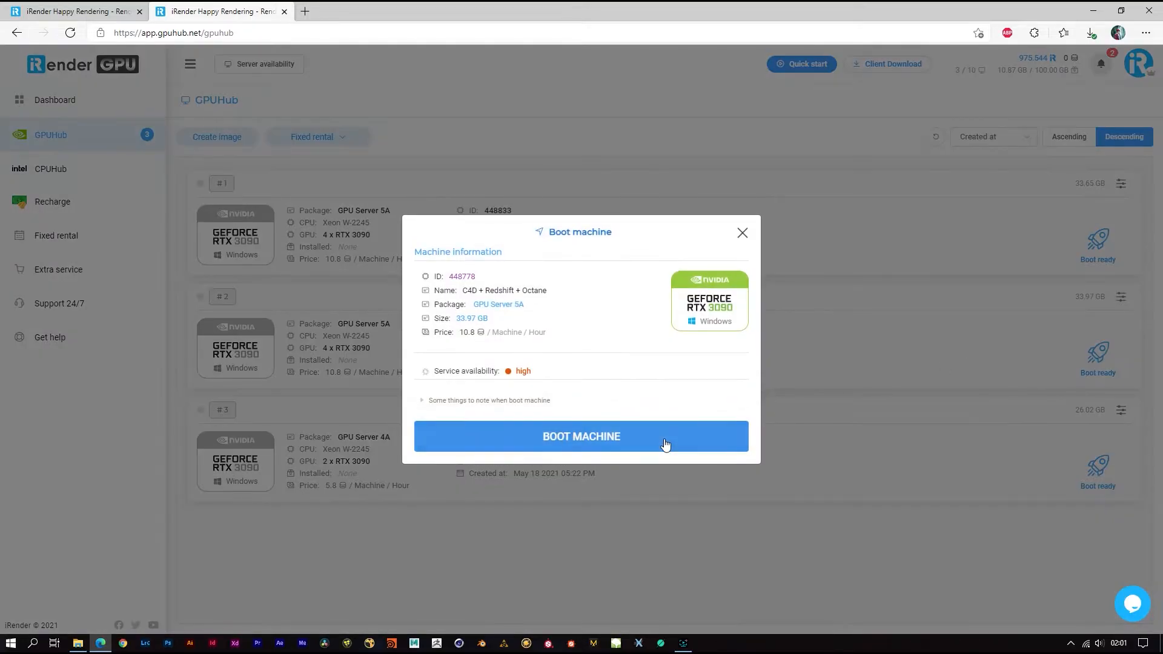
{"action": "left_click", "coordinate": [580, 436]}
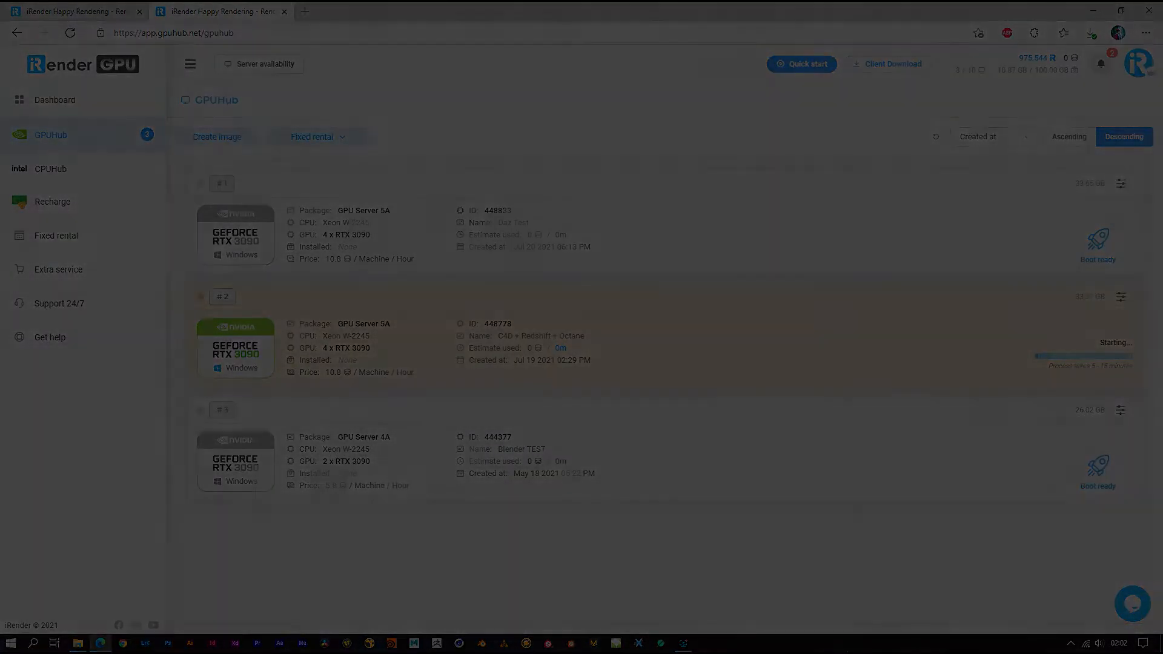
{"action": "left_click", "coordinate": [1097, 353]}
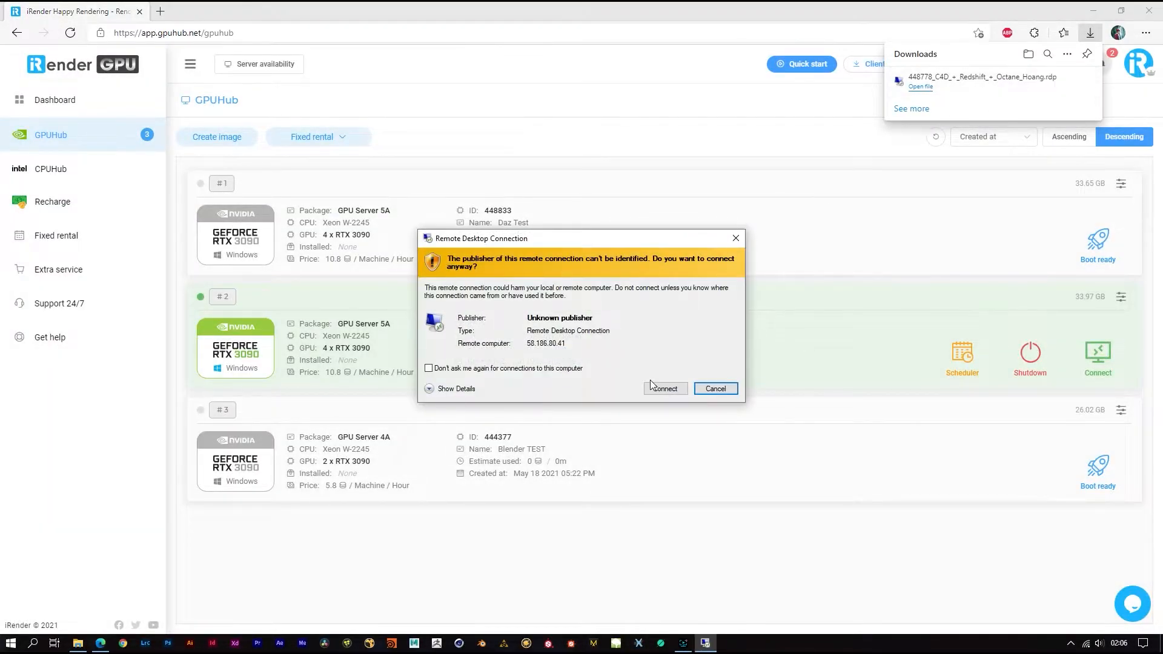
{"action": "left_click", "coordinate": [664, 388]}
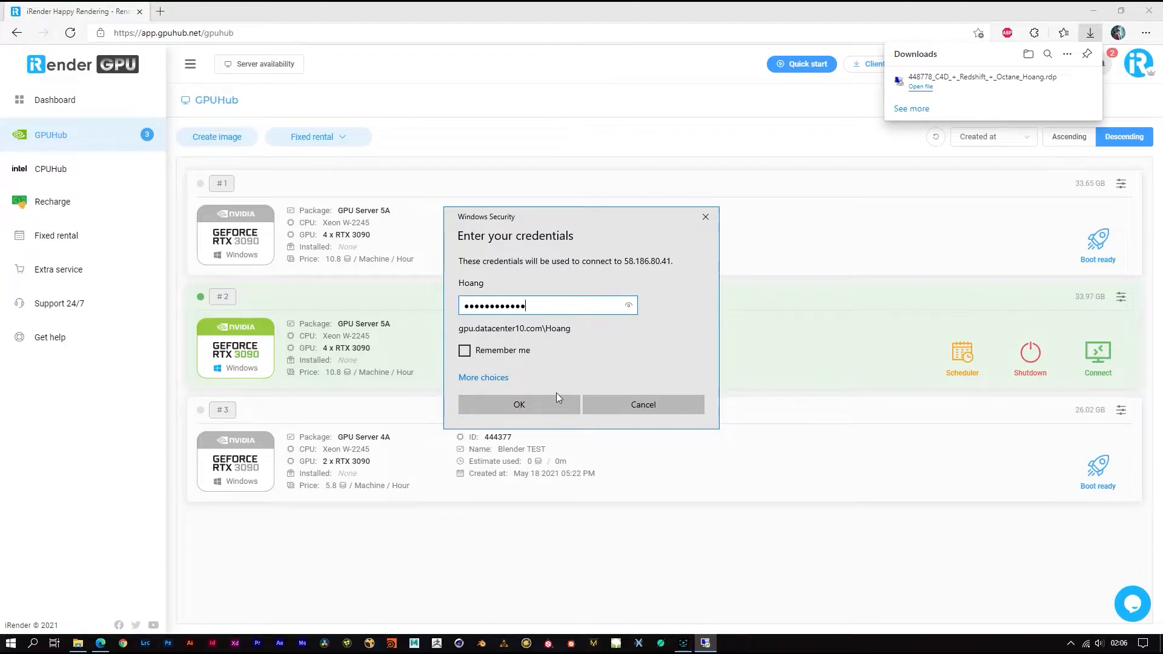
{"action": "left_click", "coordinate": [518, 405]}
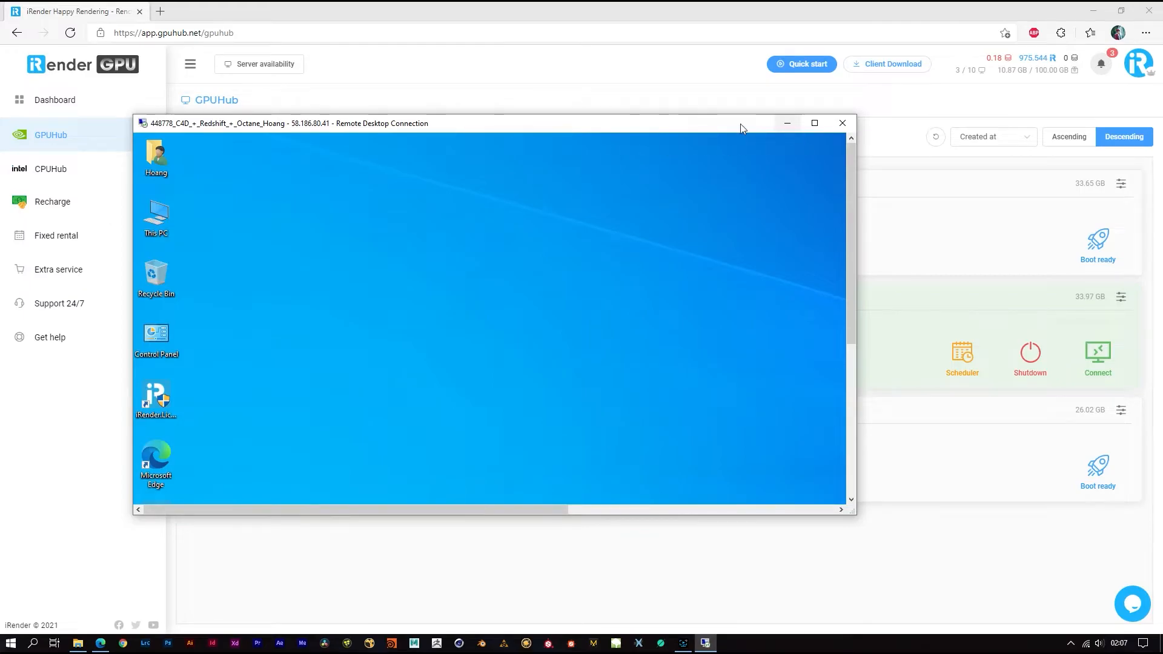
Copy the C4D Octane iRender folder from Storage (Z:) to the desktop and launch Project File.c4d
{"action": "left_click", "coordinate": [813, 123]}
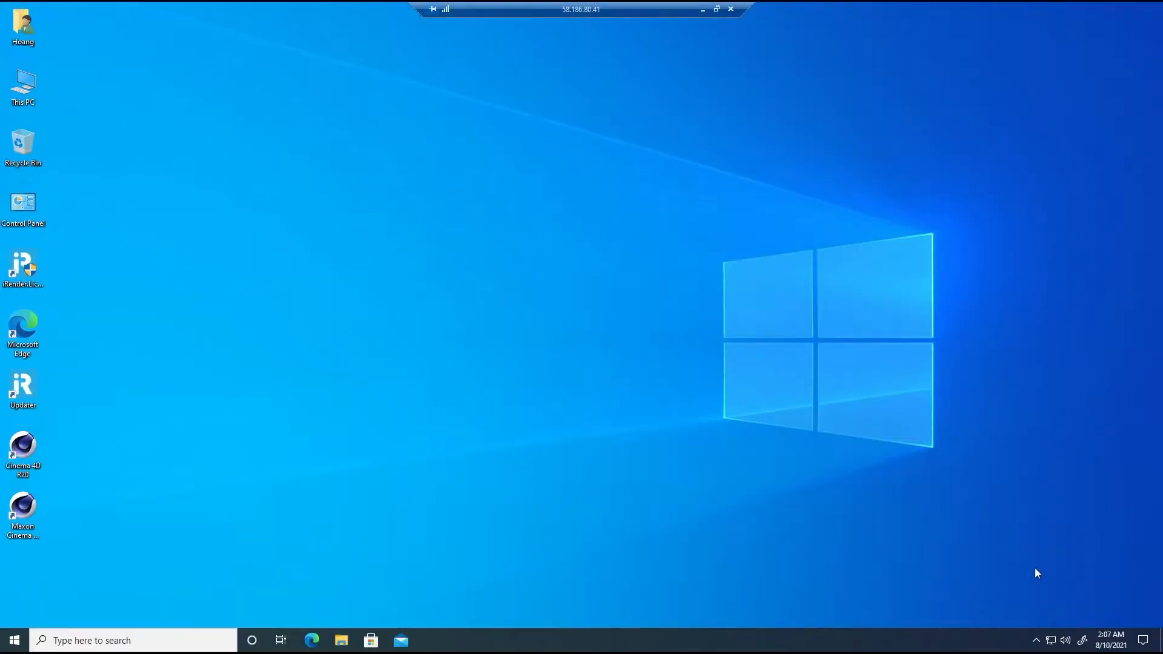
{"action": "mouse_move", "coordinate": [73, 160]}
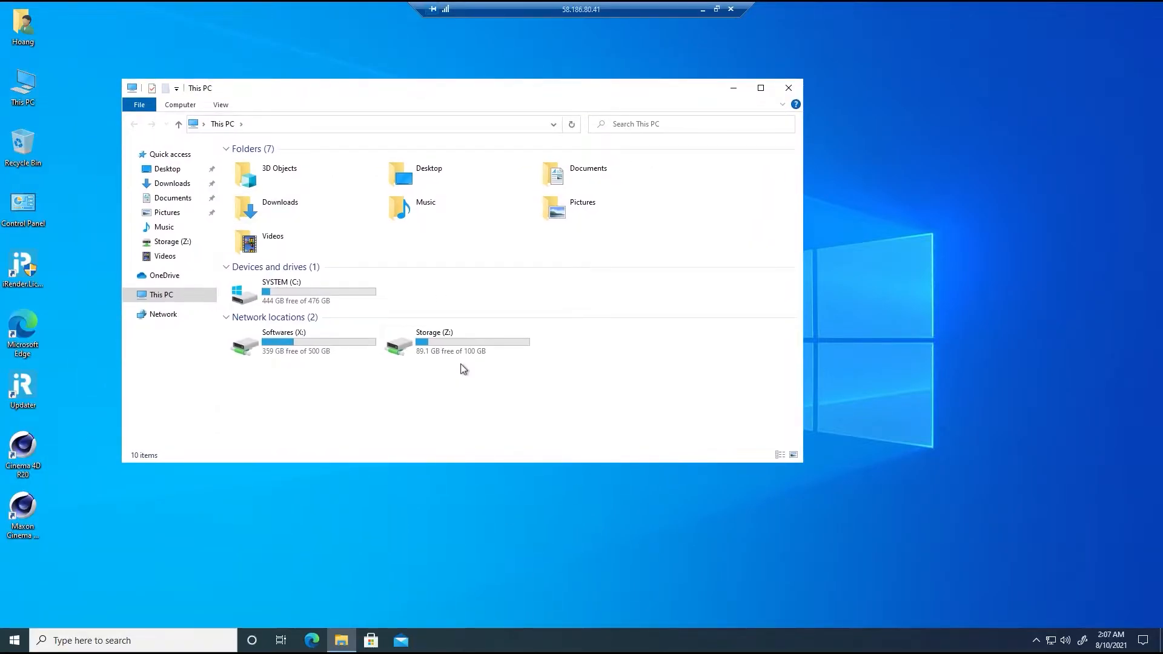
{"action": "double_click", "coordinate": [433, 342]}
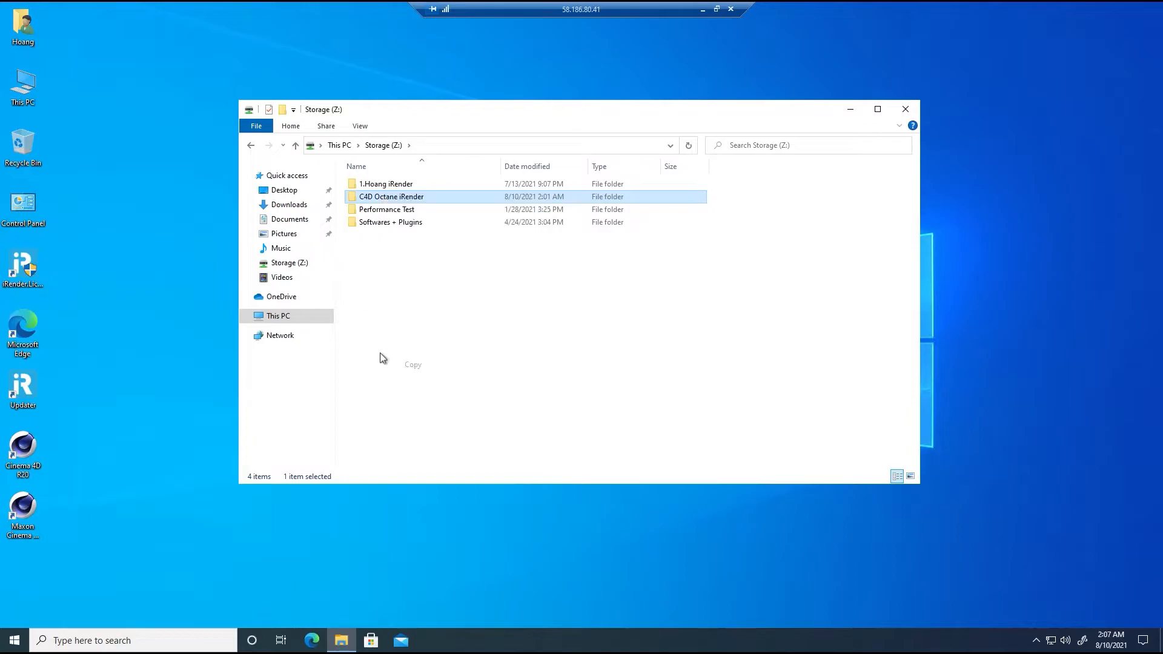
{"action": "left_click_drag", "start_coordinate": [391, 196], "coordinate": [161, 207]}
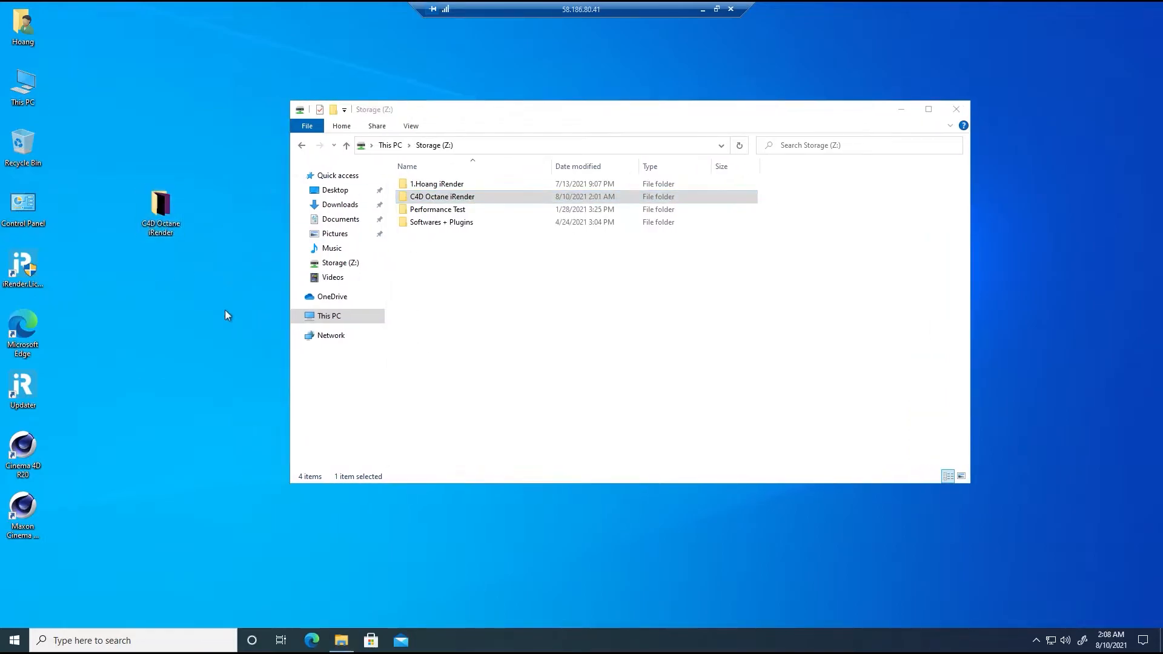
{"action": "left_click", "coordinate": [955, 109]}
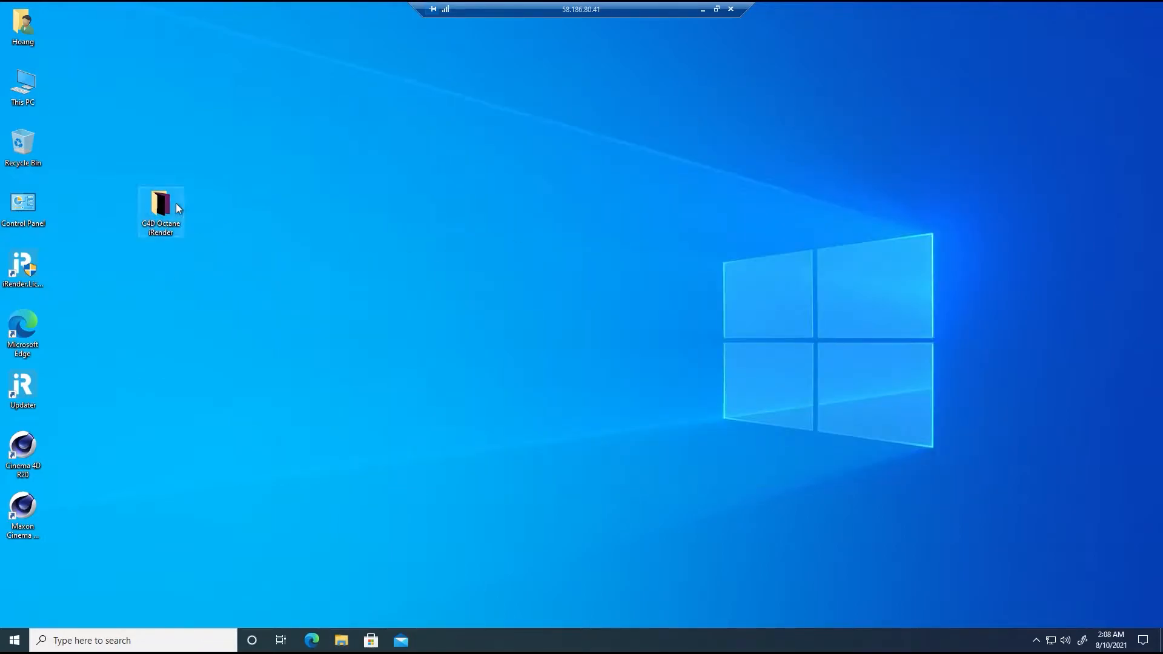
{"action": "double_click", "coordinate": [160, 201]}
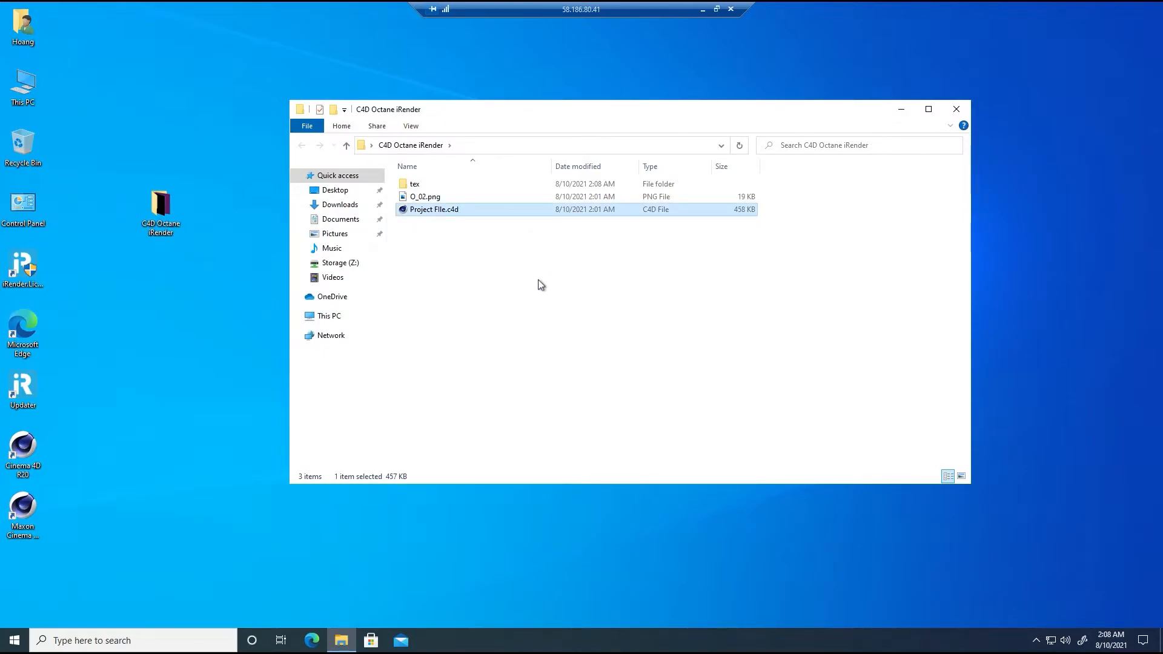
{"action": "double_click", "coordinate": [433, 210]}
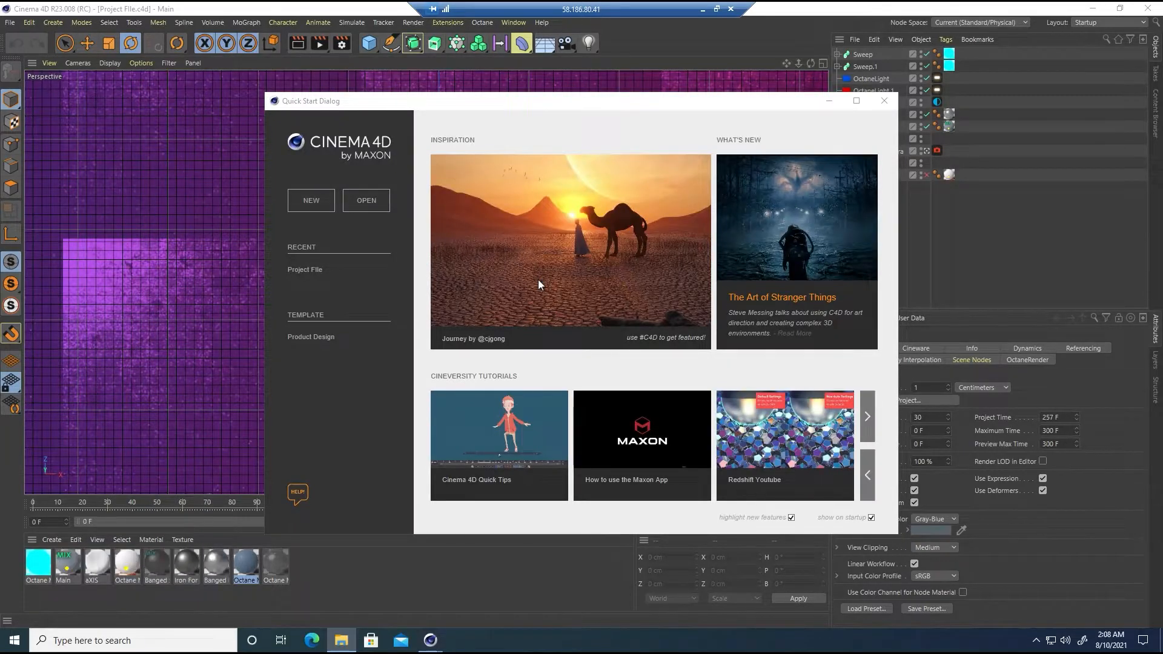
Dismiss the Quick Start Dialog and bring up Octane Settings with the Pathtracing kernel
{"action": "left_click", "coordinate": [883, 100]}
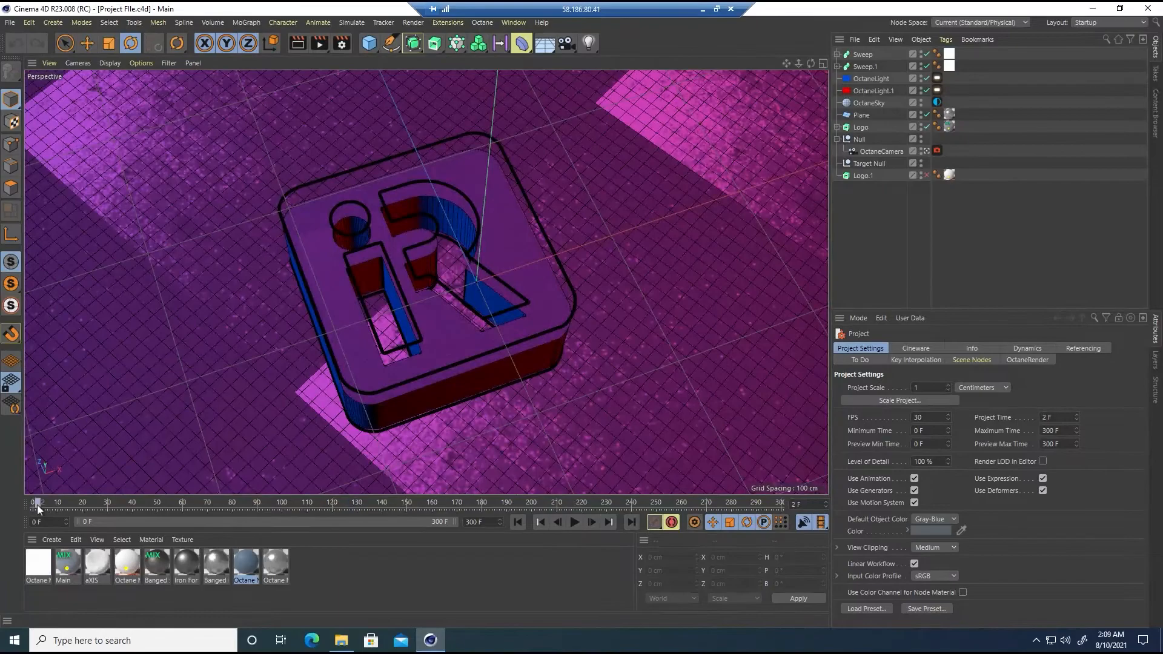
{"action": "left_click", "coordinate": [341, 44]}
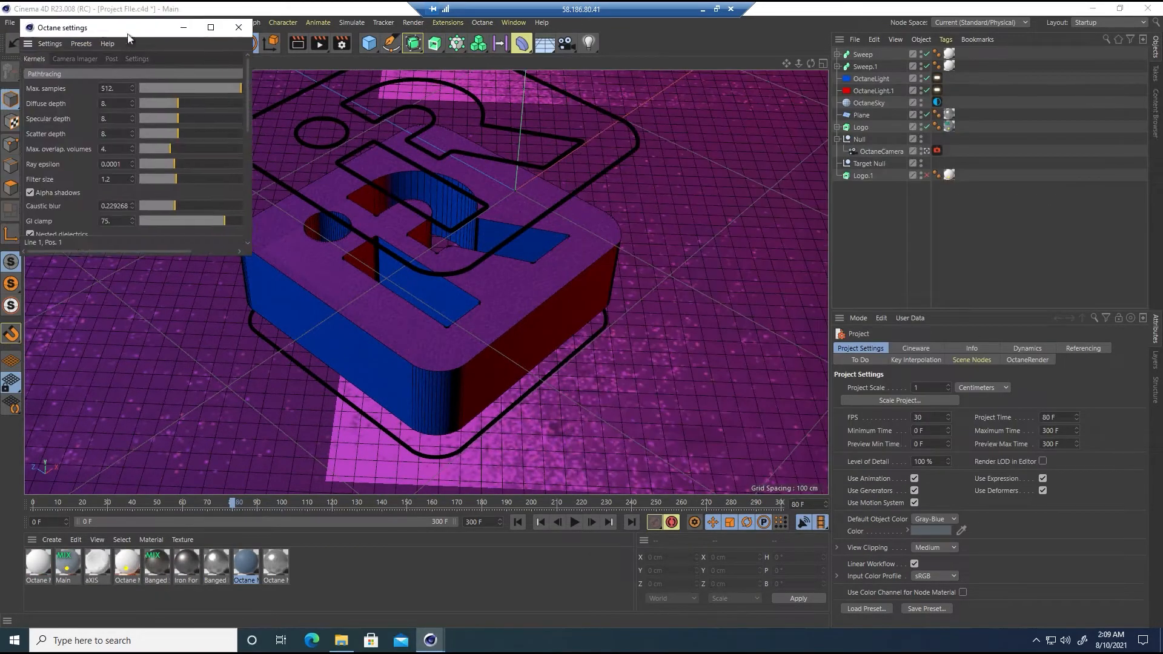
Render frames 80–100 at 1920x1080 to the Picture Viewer while watching RTX 3090 load in Task Manager
{"action": "left_click", "coordinate": [239, 28]}
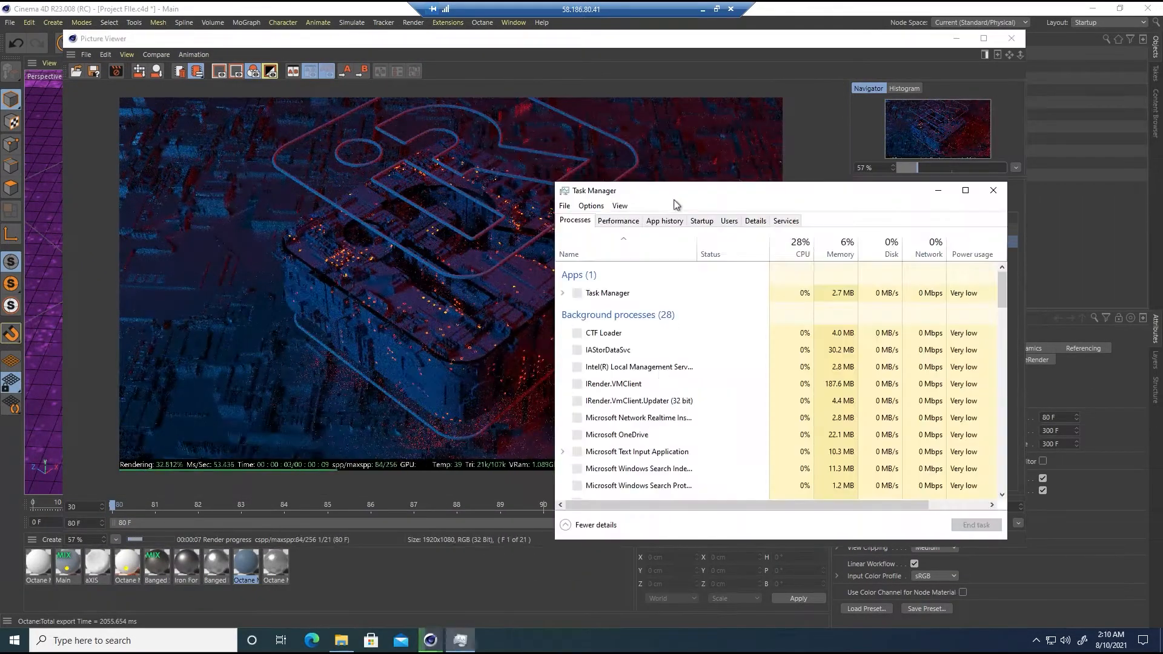
{"action": "left_click", "coordinate": [617, 221]}
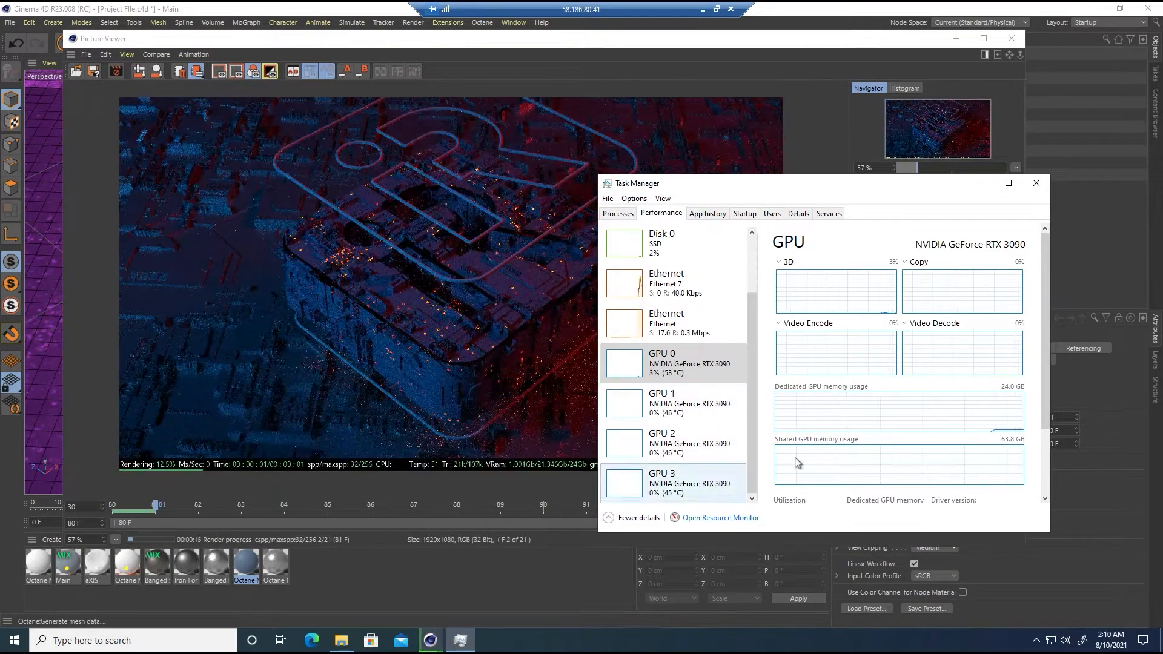
{"action": "left_click", "coordinate": [660, 443]}
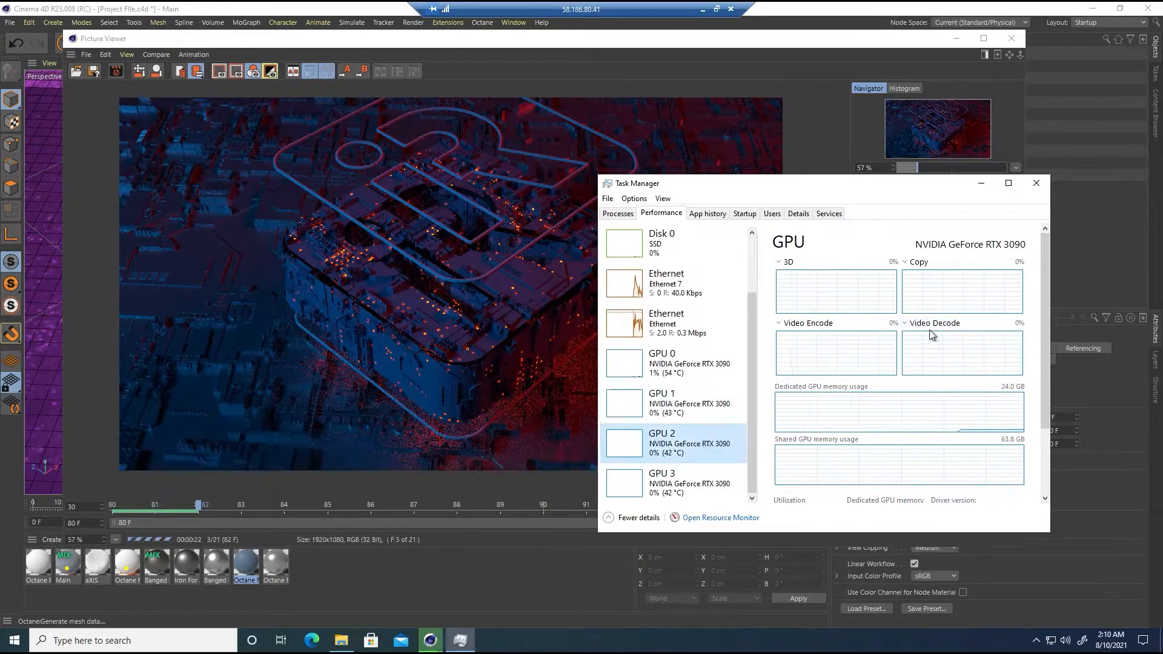
{"action": "left_click", "coordinate": [1035, 183]}
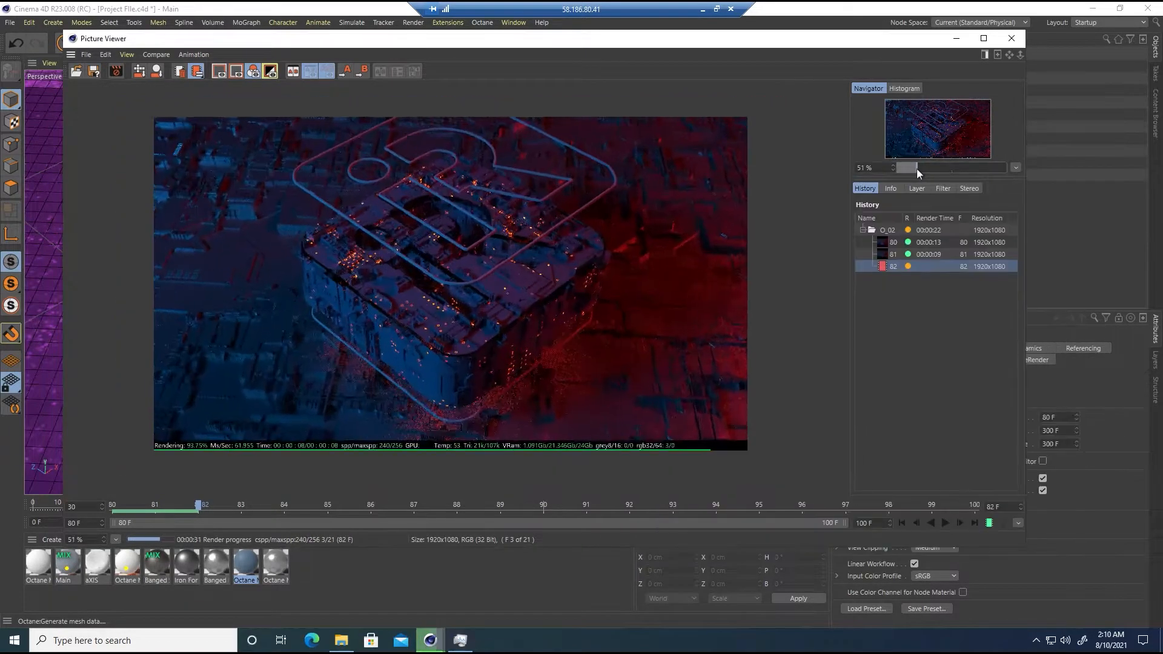
{"action": "left_click", "coordinate": [340, 640]}
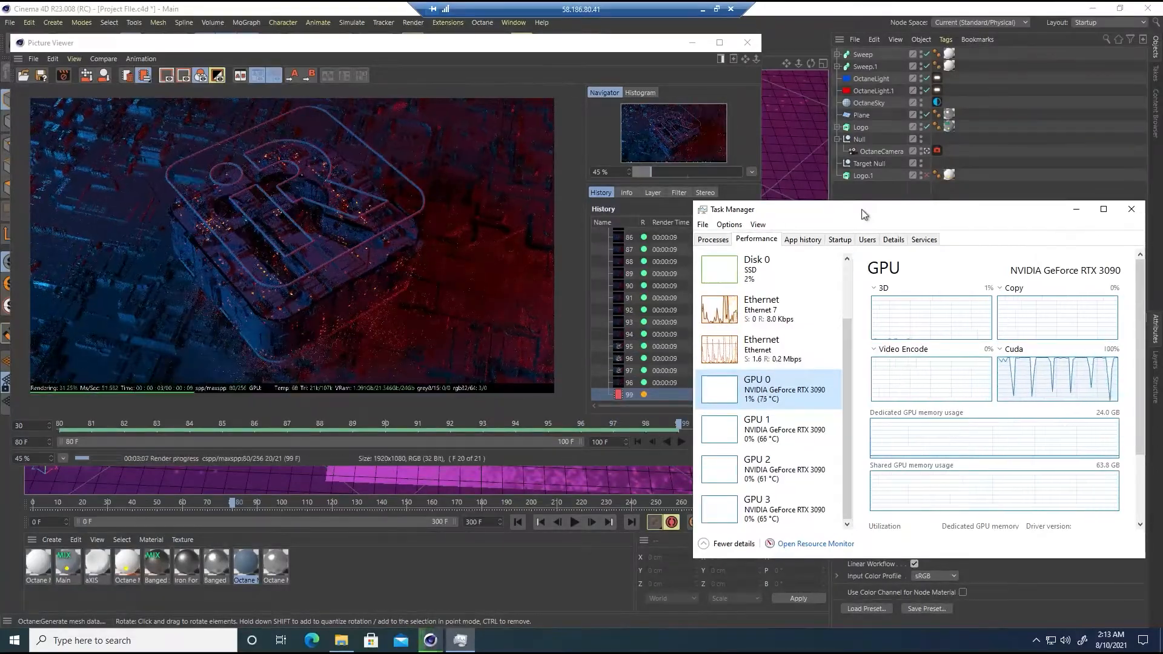
{"action": "left_click", "coordinate": [1132, 210]}
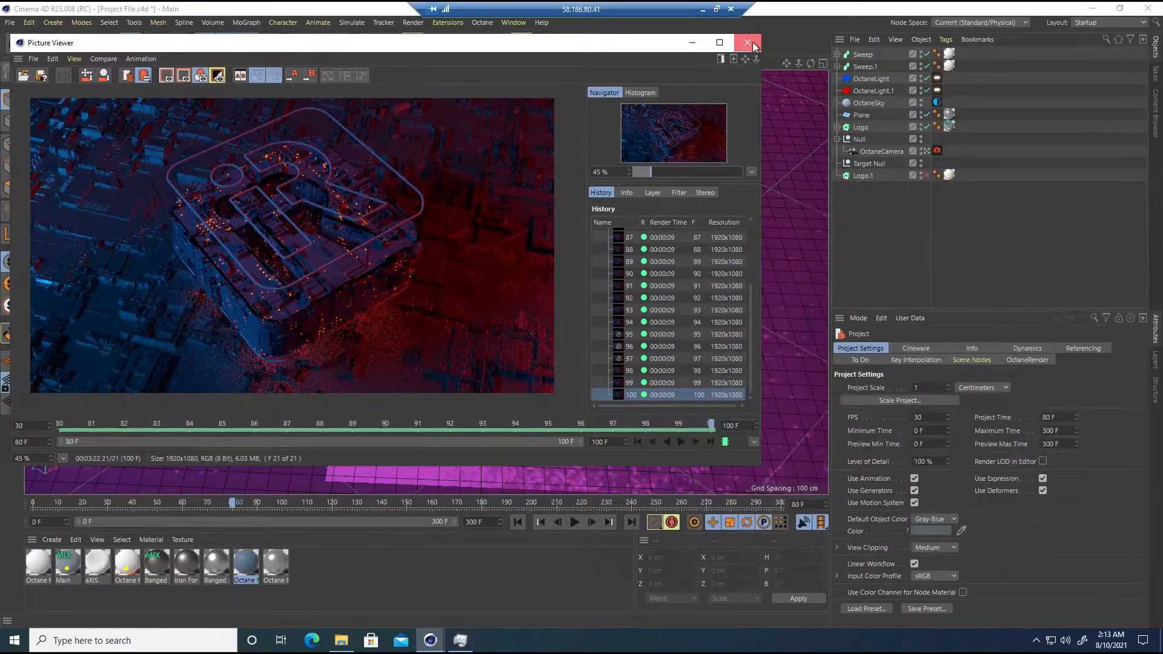
Quit Cinema 4D without saving and check the AAA folder holds PNG frames O_02_0080 to O_02_0100
{"action": "left_click", "coordinate": [747, 42]}
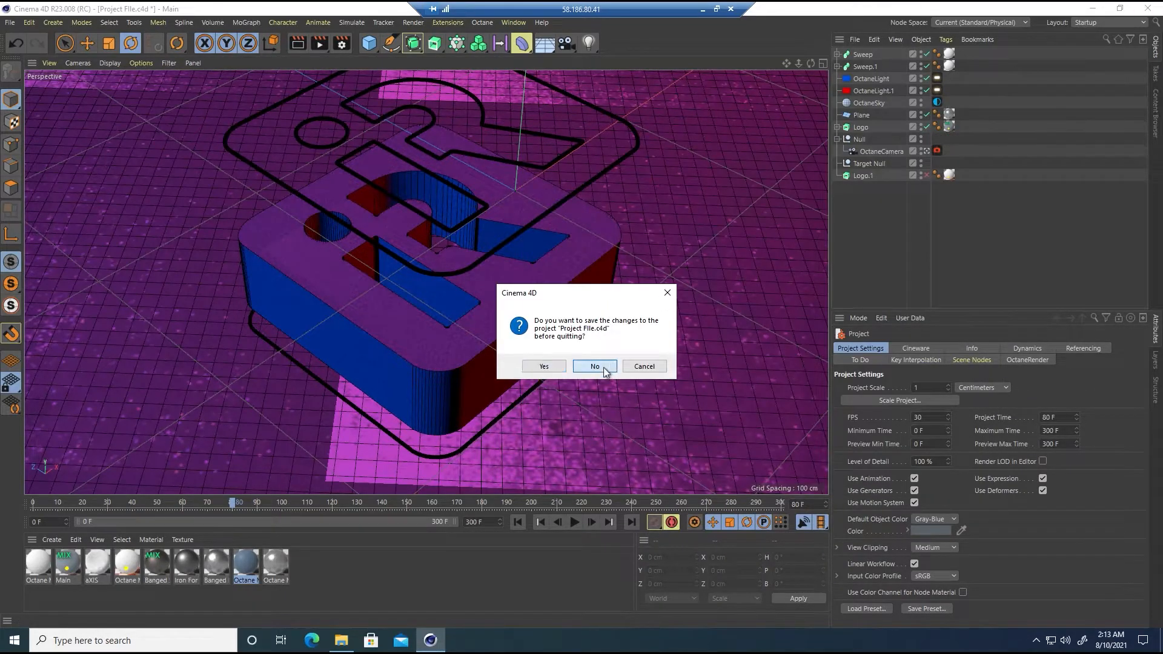
{"action": "left_click", "coordinate": [594, 366]}
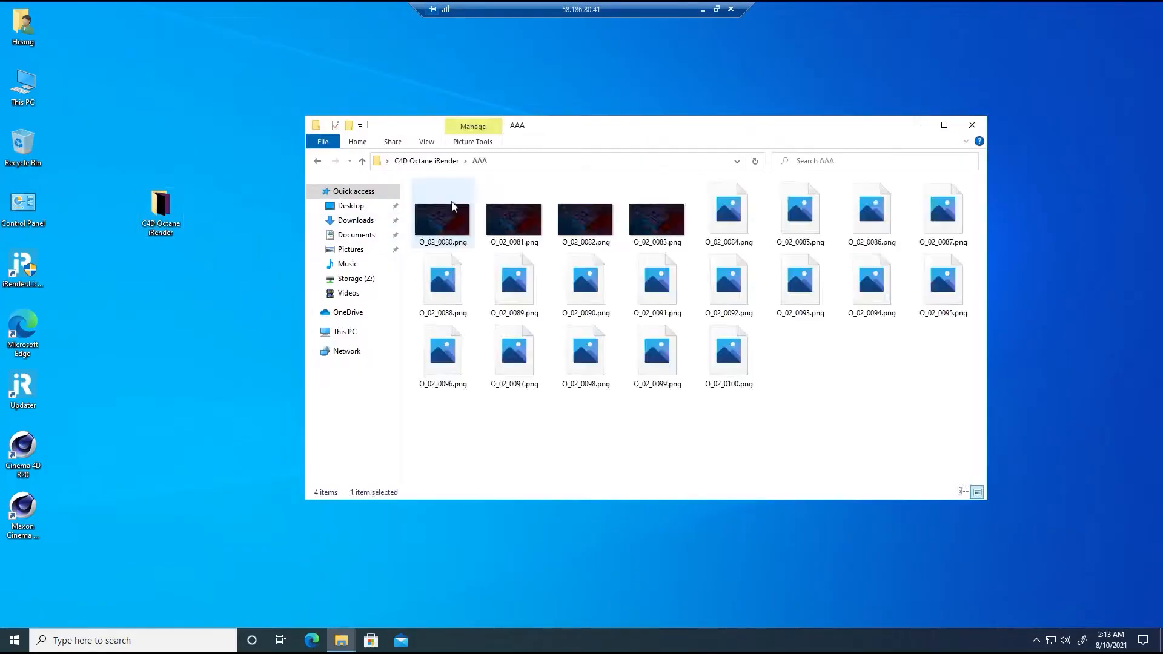
{"action": "left_click", "coordinate": [361, 161]}
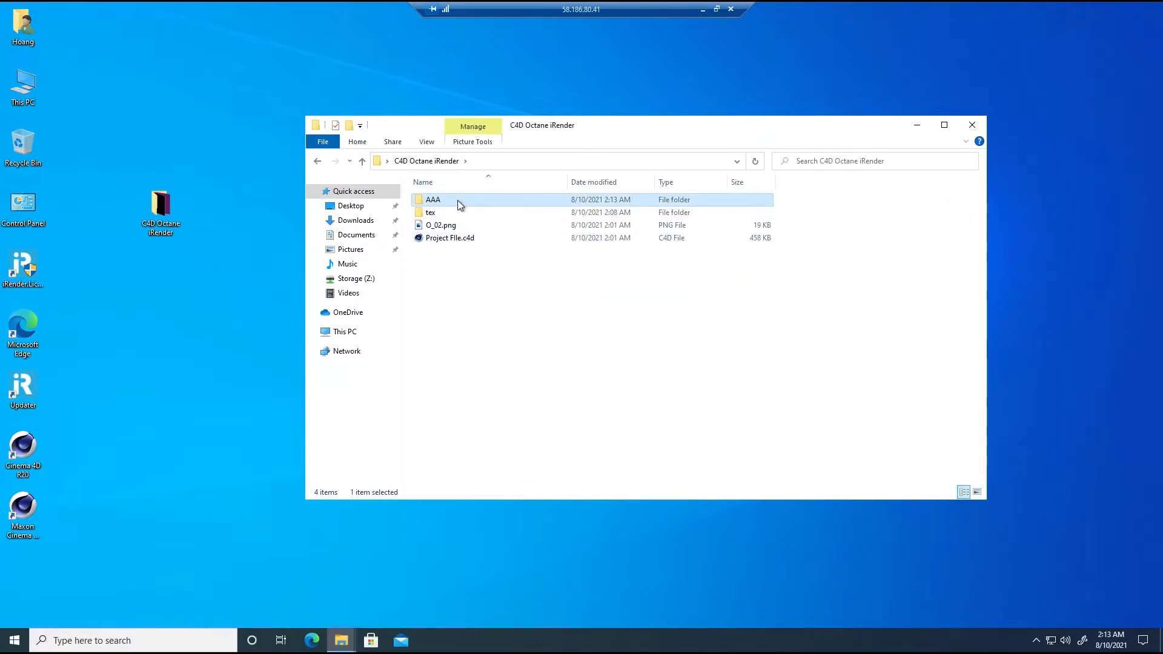
{"action": "left_click", "coordinate": [355, 279]}
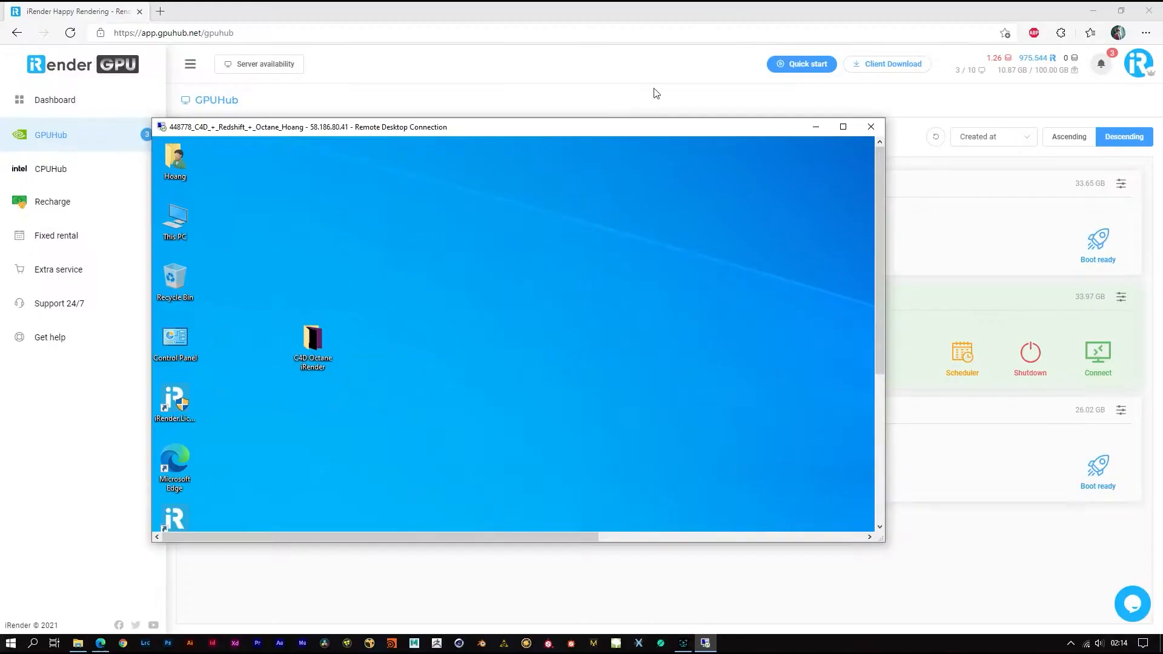
Shut down the rented 4 x RTX 3090 server and refresh Your Storage (Z:) in GpuHub Sync
{"action": "left_click", "coordinate": [1029, 356]}
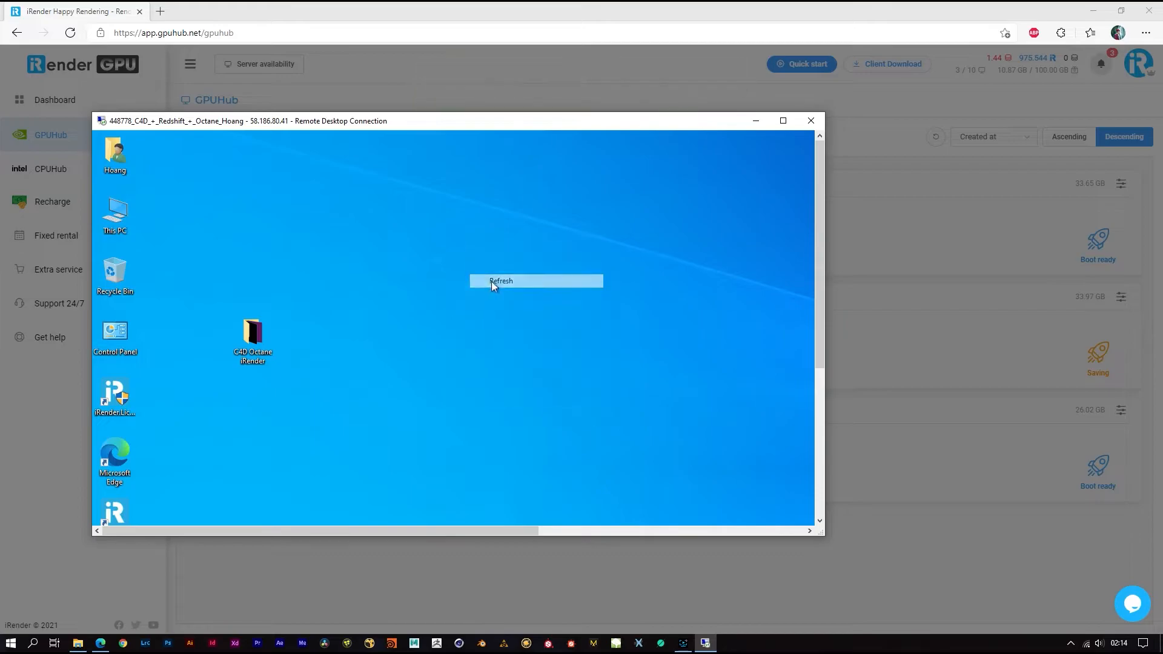
{"action": "left_click", "coordinate": [811, 120]}
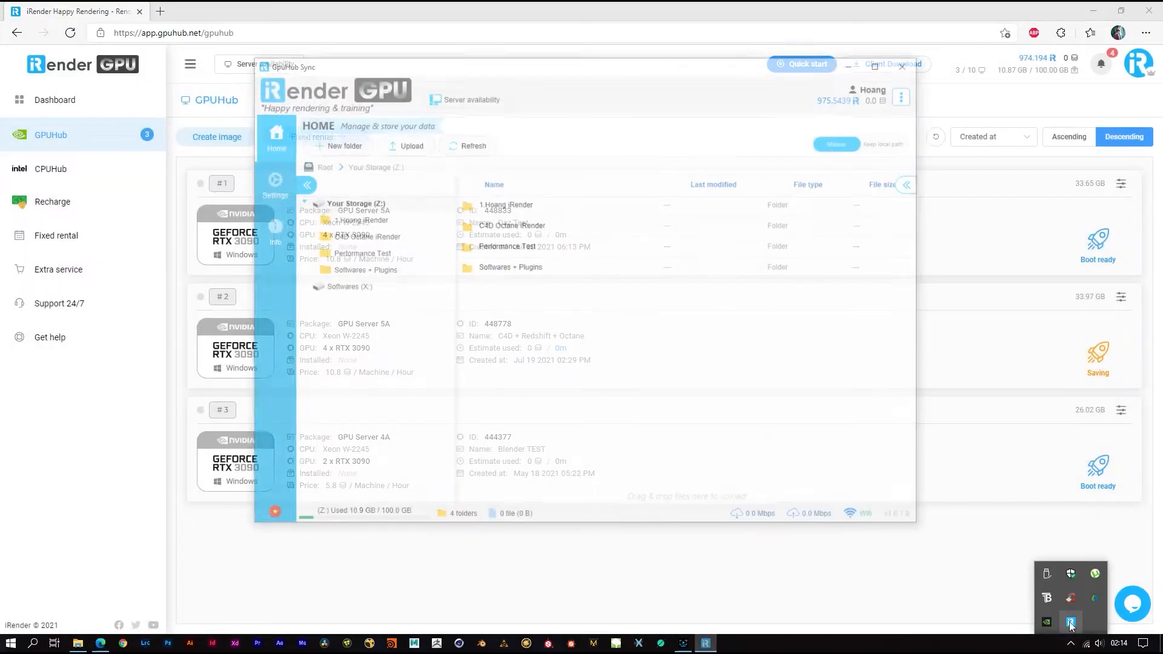
{"action": "left_click", "coordinate": [471, 142]}
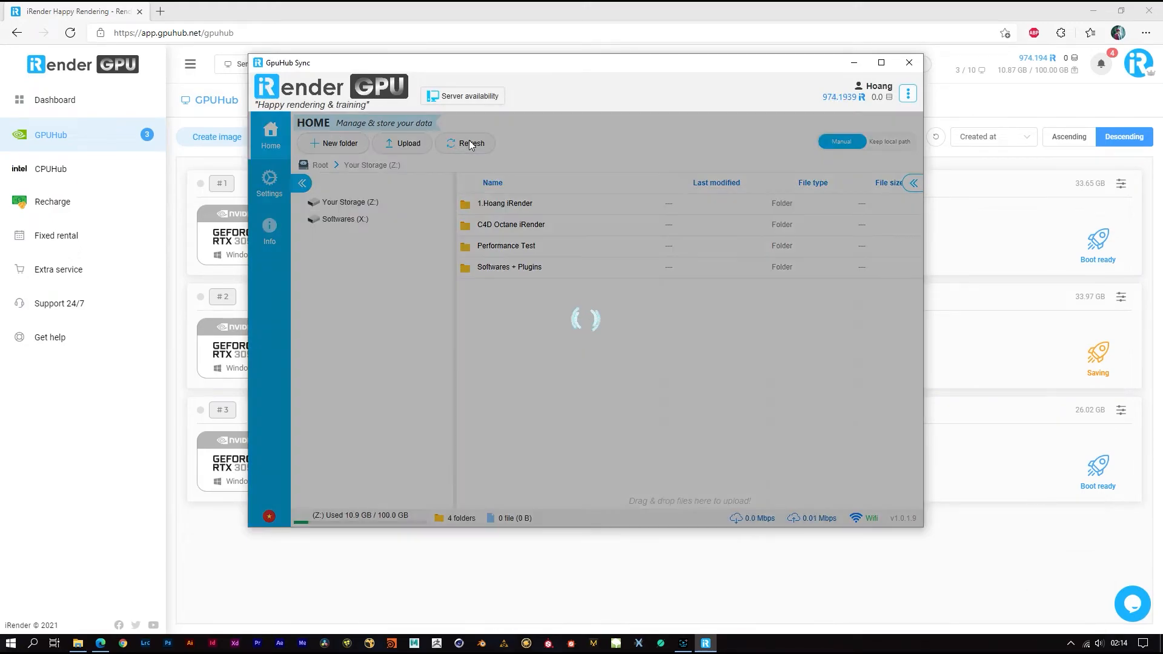